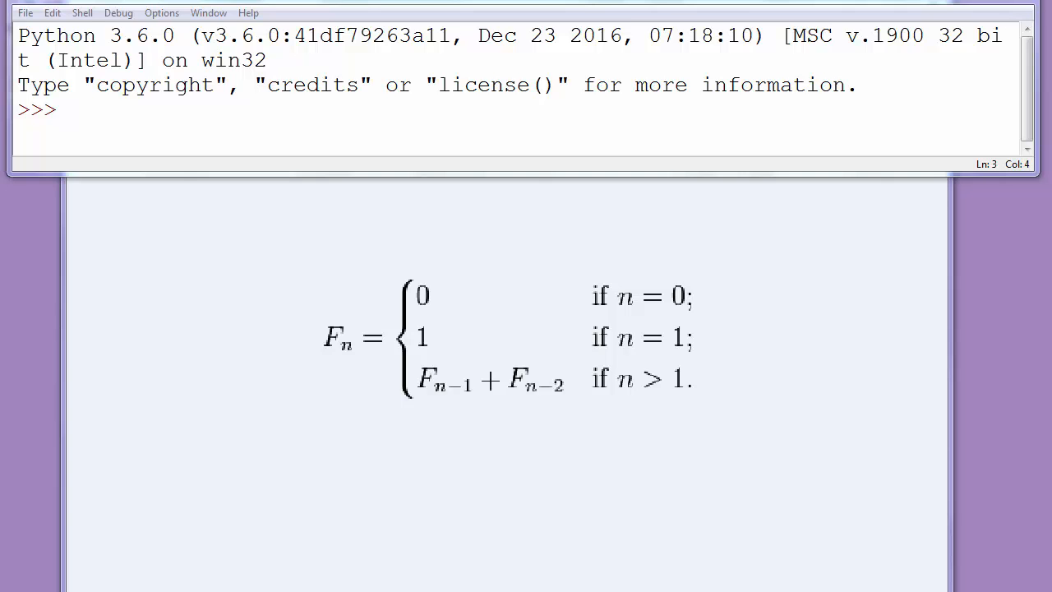
{"action": "mouse_move", "coordinate": [481, 307]}
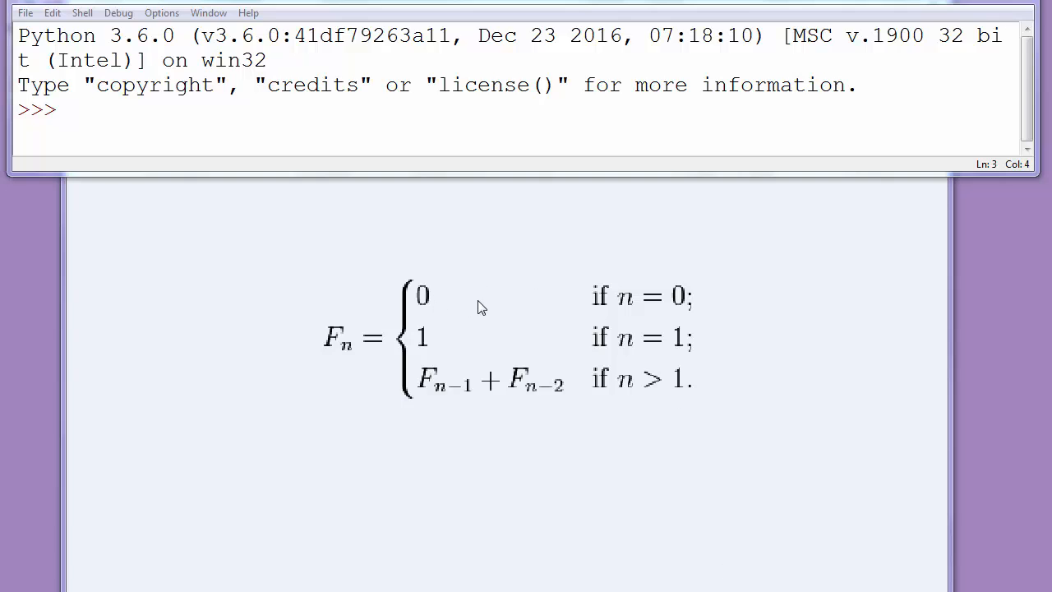
{"action": "mouse_move", "coordinate": [491, 311]}
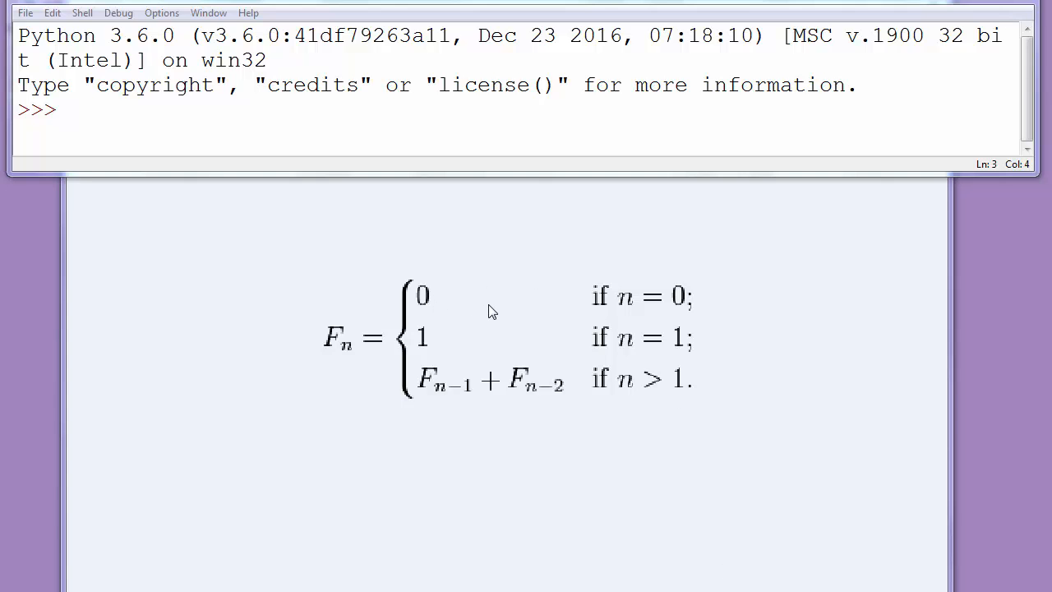
{"action": "mouse_move", "coordinate": [508, 314]}
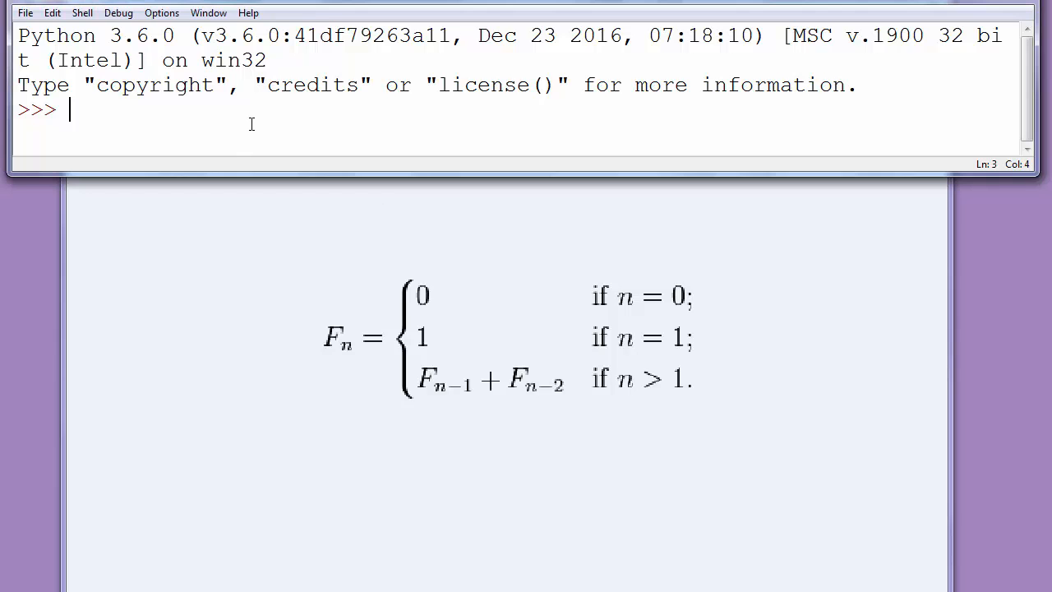
Type the Fibonacci start 0, 1, 0+1 in the shell, trimming it to 0 1 1.
{"action": "type", "text": "0"}
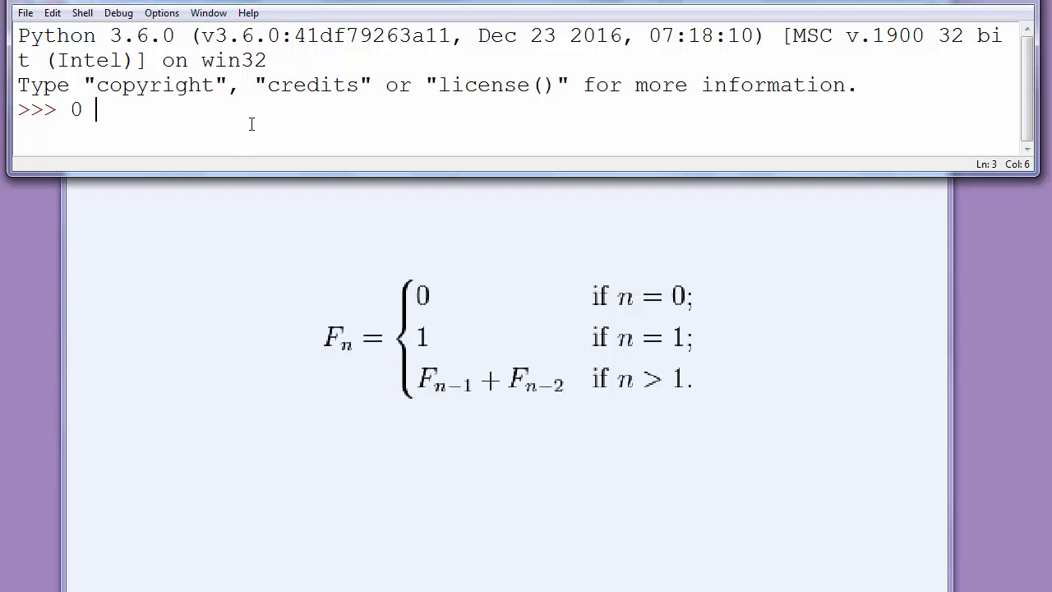
{"action": "mouse_move", "coordinate": [483, 343]}
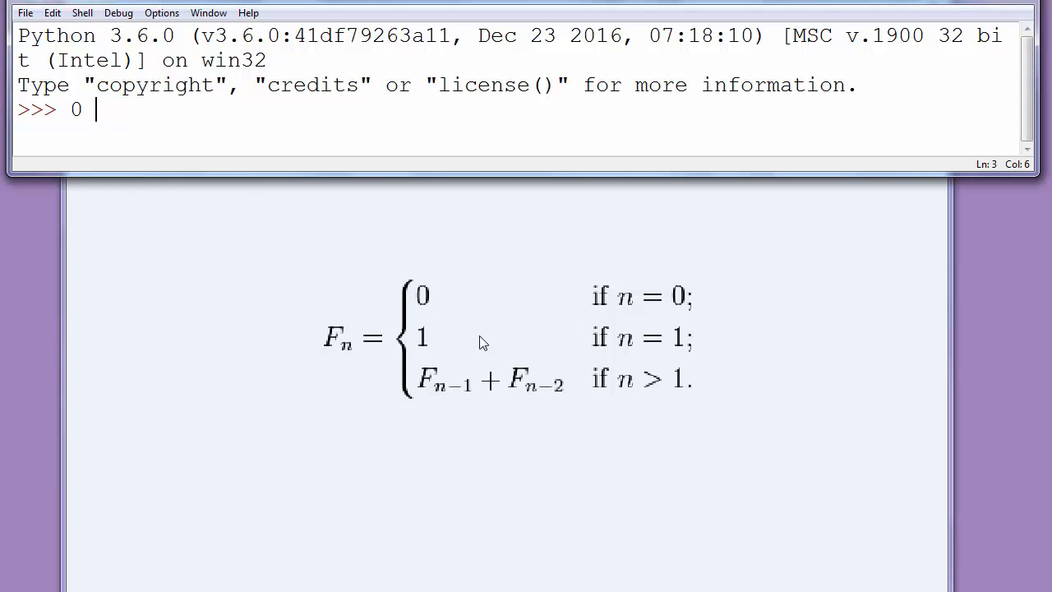
{"action": "type", "text": "1"}
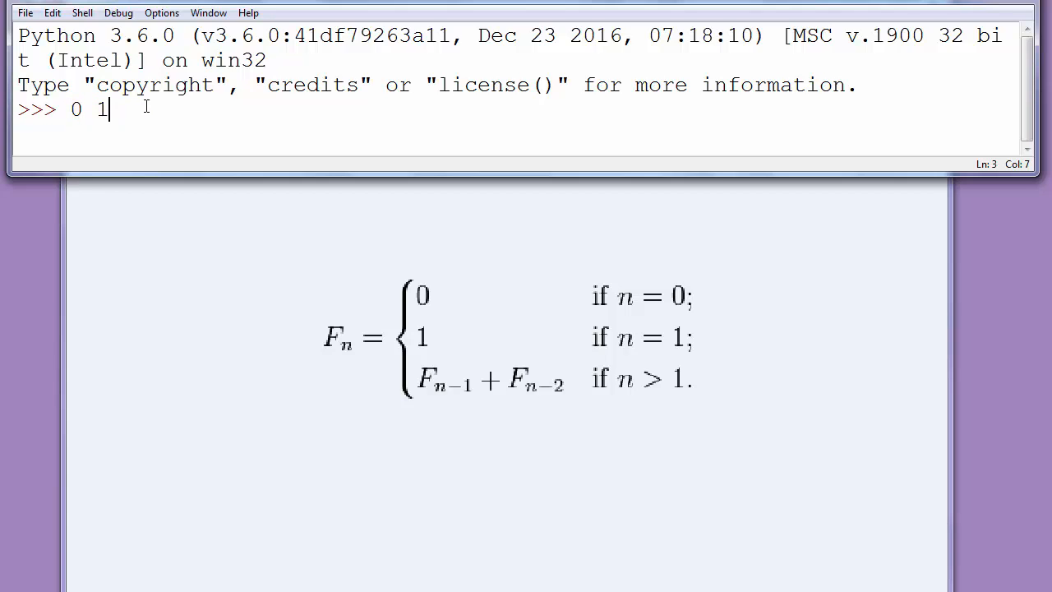
{"action": "type", "text": "0+1"}
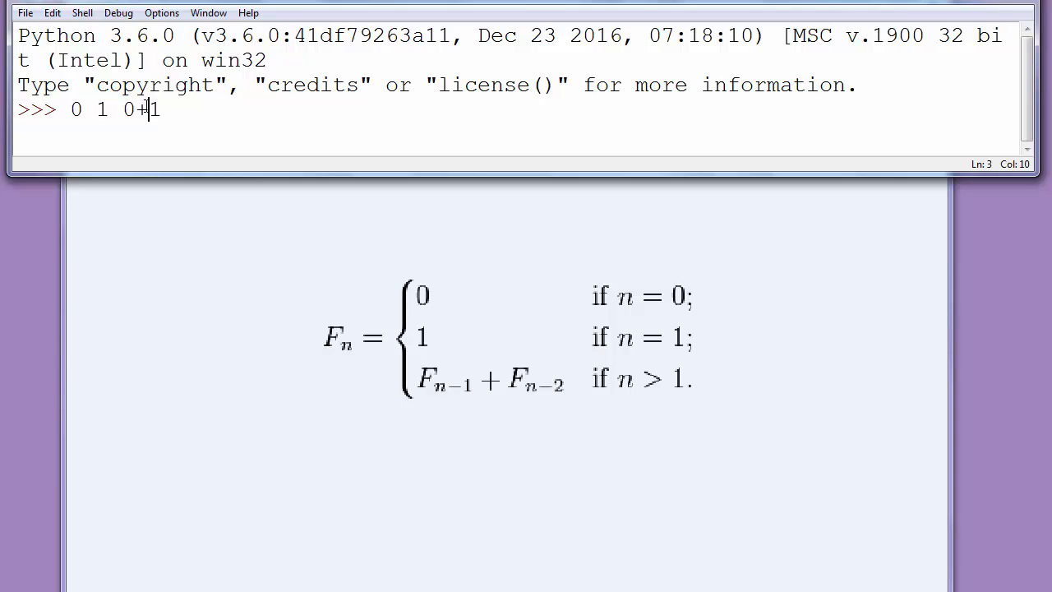
{"action": "key", "text": "backspace"}
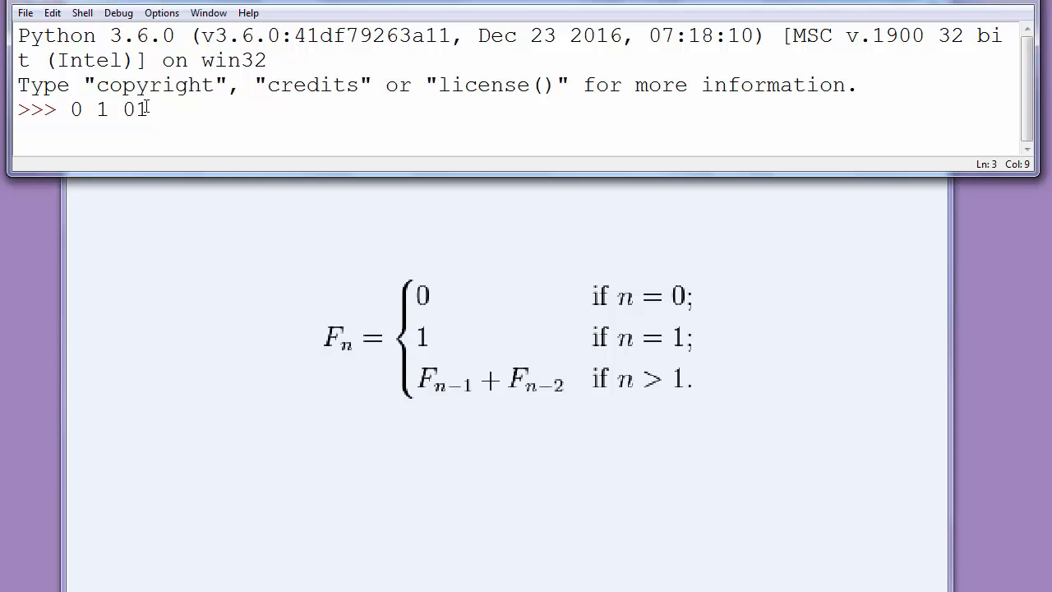
{"action": "key", "text": "Backspace"}
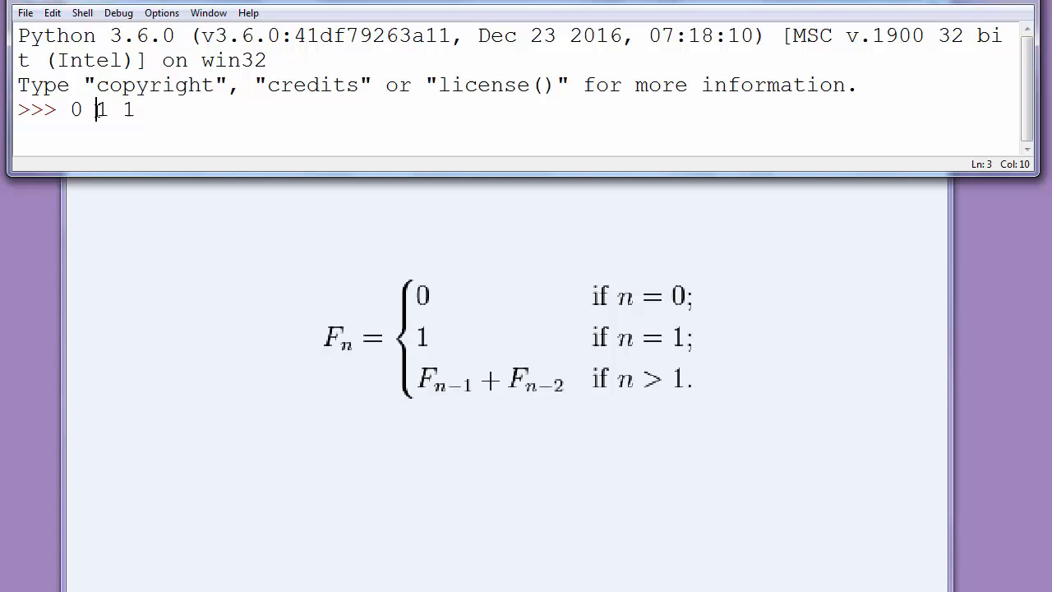
{"action": "double_click", "coordinate": [102, 110]}
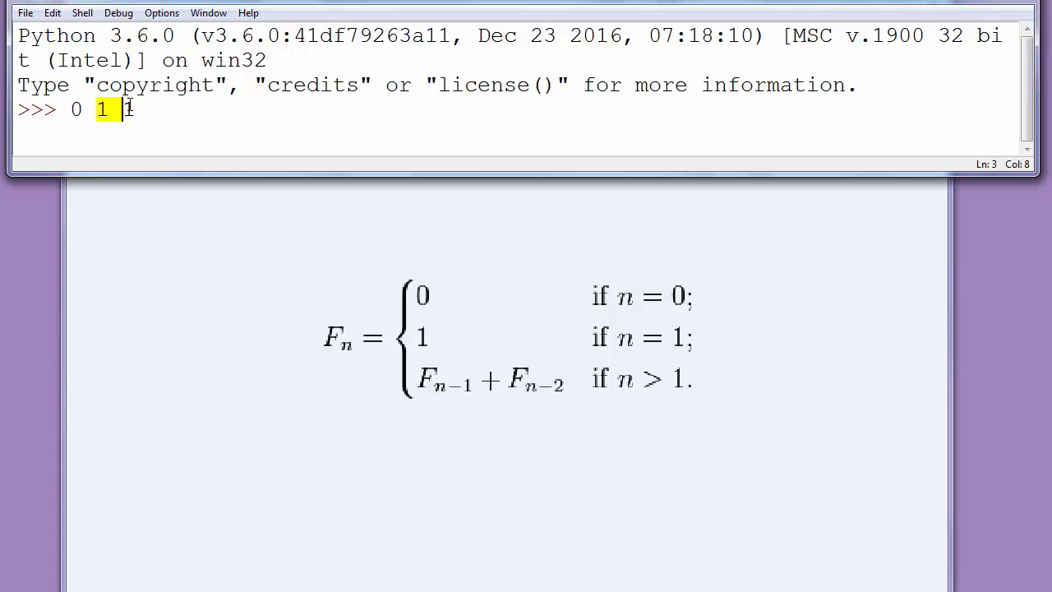
Extend the shell sequence with the next terms 1, 2, 3, 5 and 8.
{"action": "type", "text": "1"}
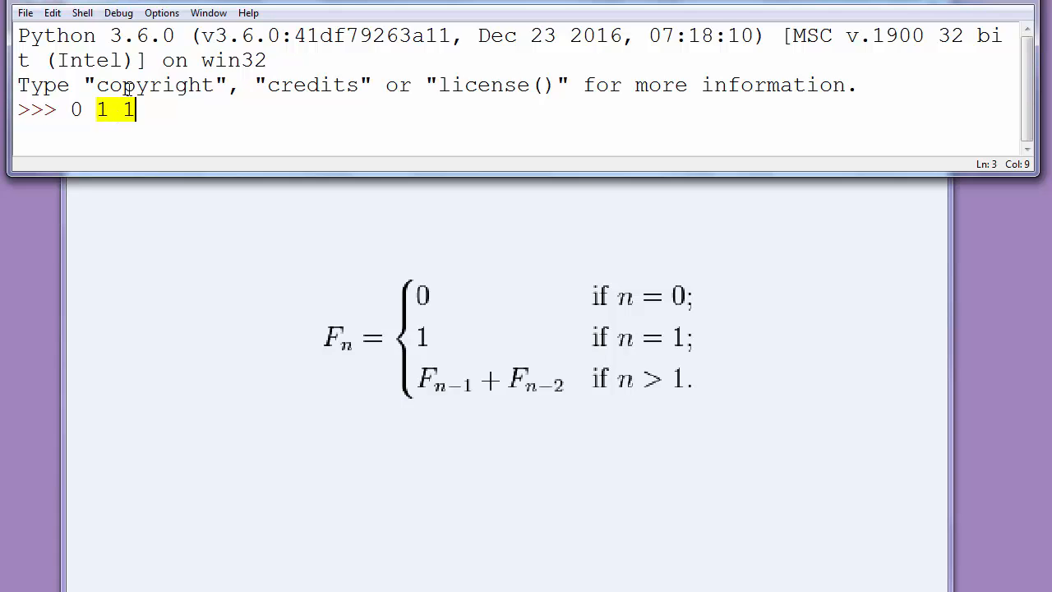
{"action": "type", "text": "\" 1\""}
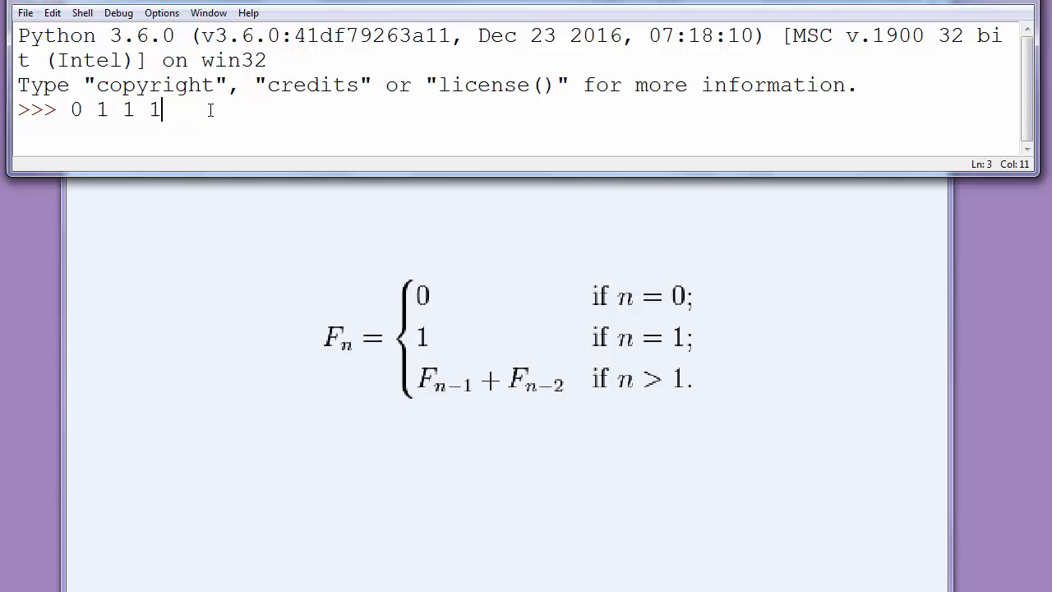
{"action": "type", "text": "+1"}
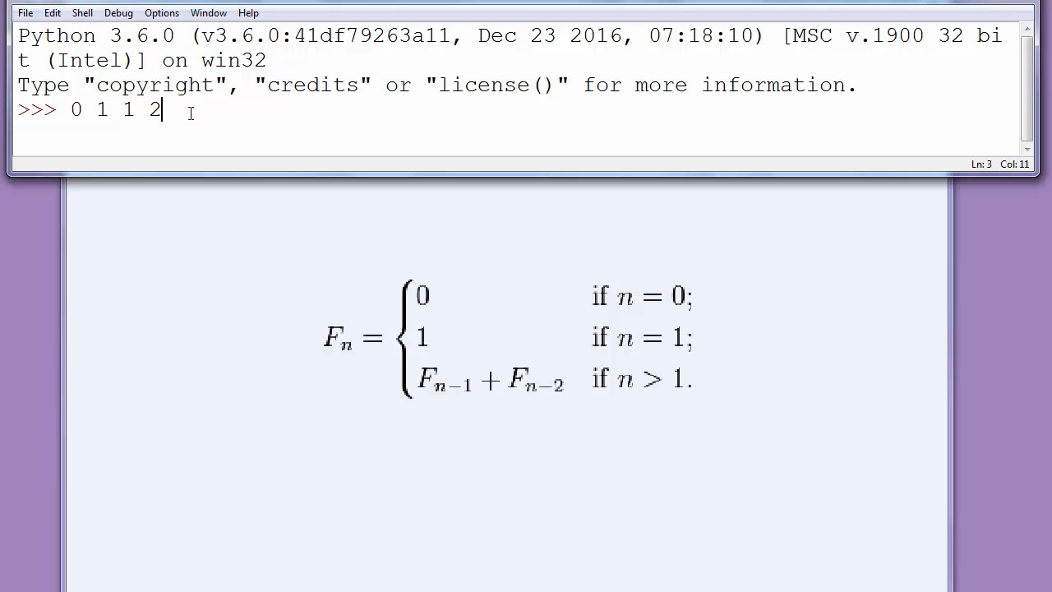
{"action": "type", "text": "3"}
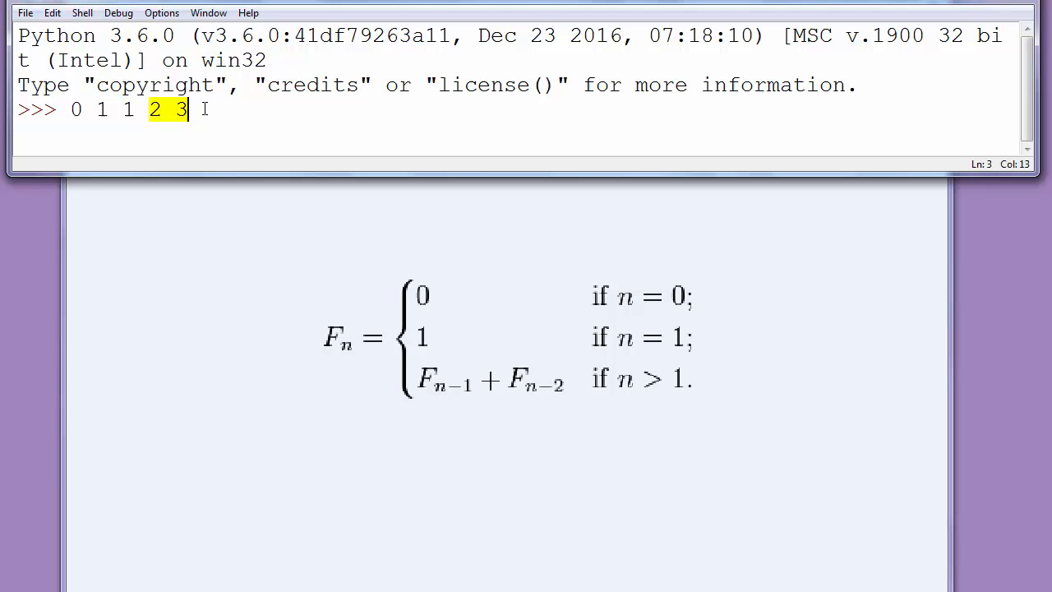
{"action": "type", "text": "5"}
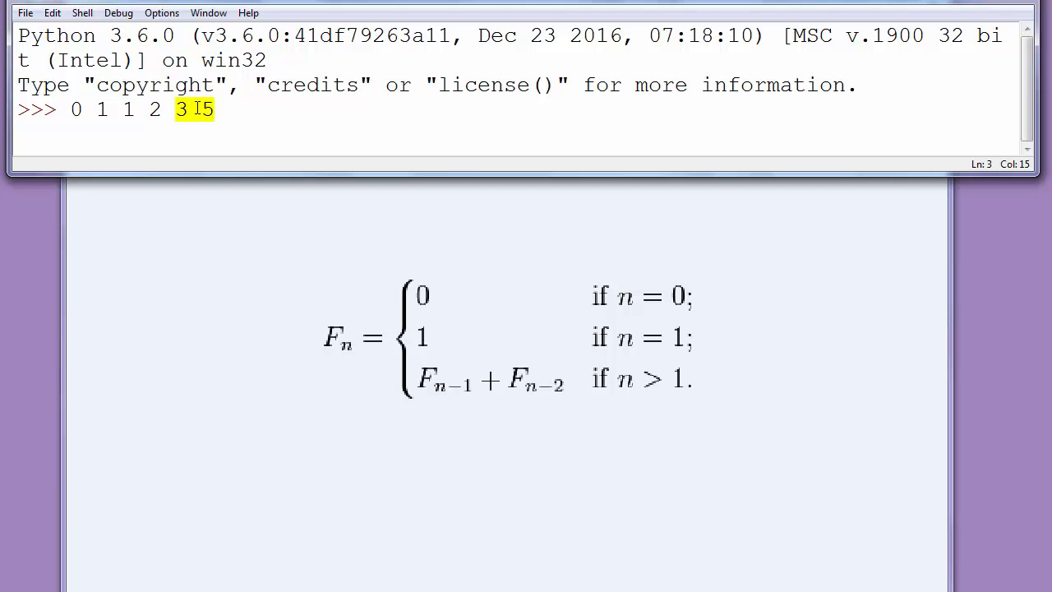
{"action": "key", "text": "Backspace"}
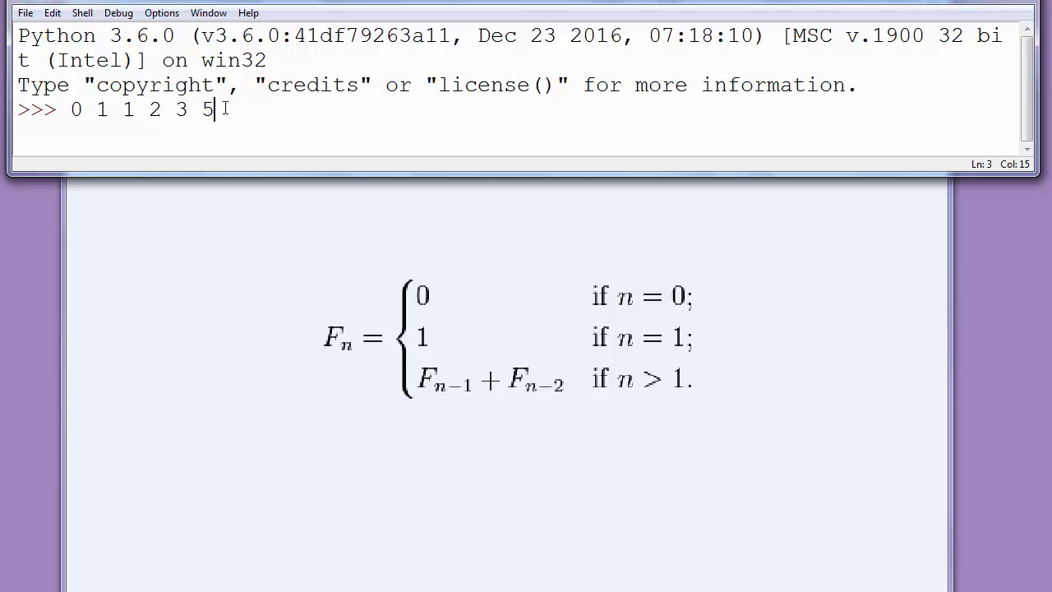
{"action": "type", "text": "8"}
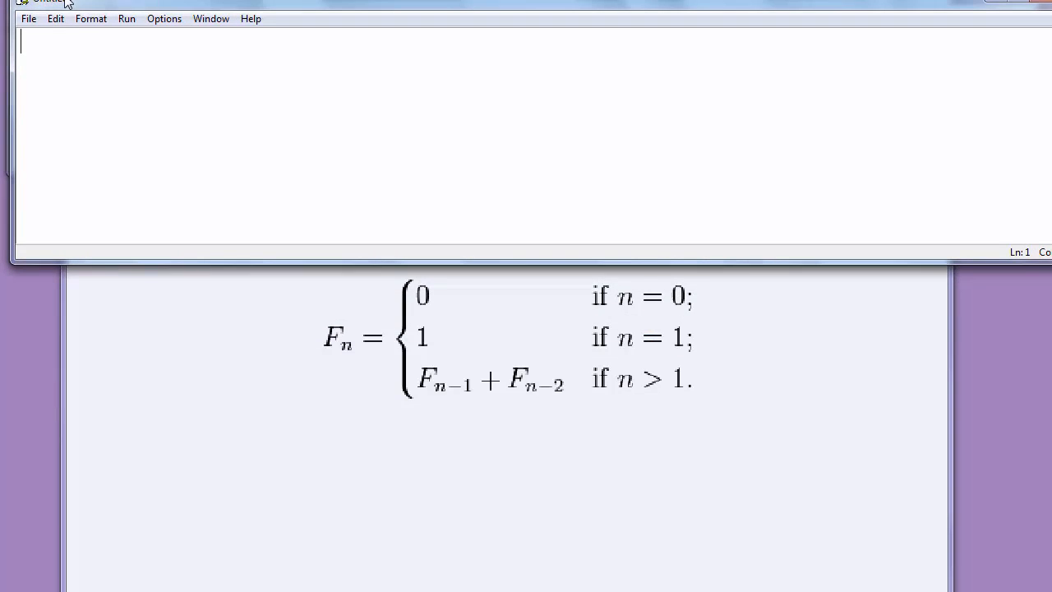
{"action": "mouse_move", "coordinate": [75, 47]}
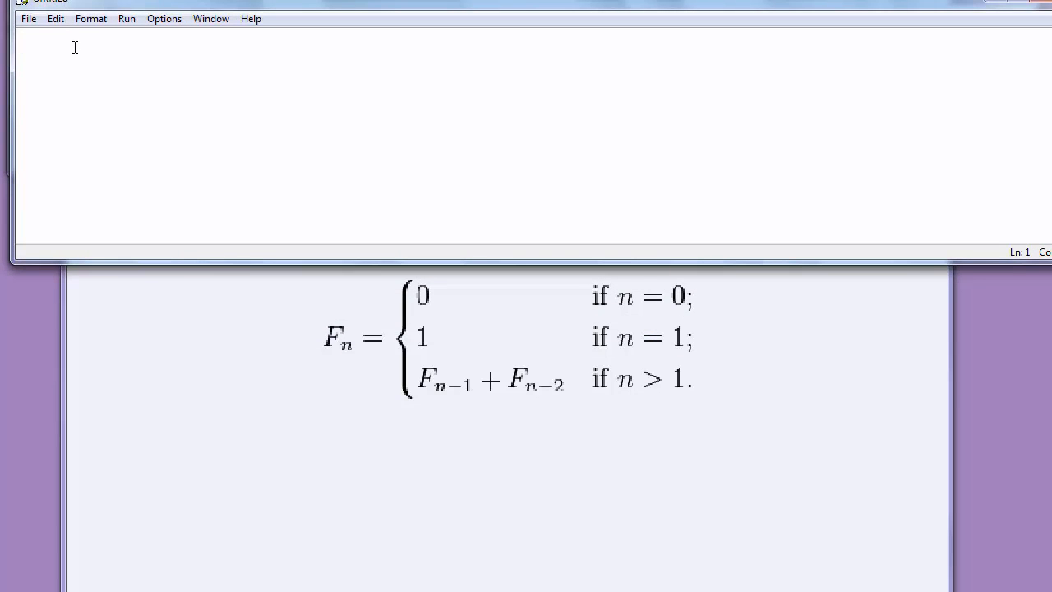
{"action": "mouse_move", "coordinate": [127, 78]}
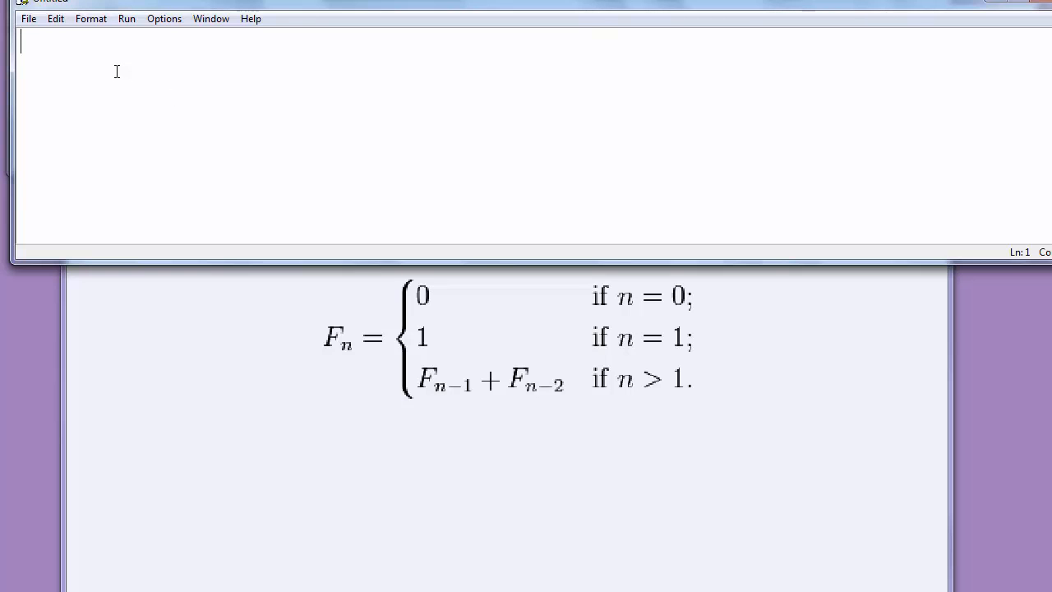
Write the header 'def fib(n):' and start the indented body line.
{"action": "type", "text": "def"}
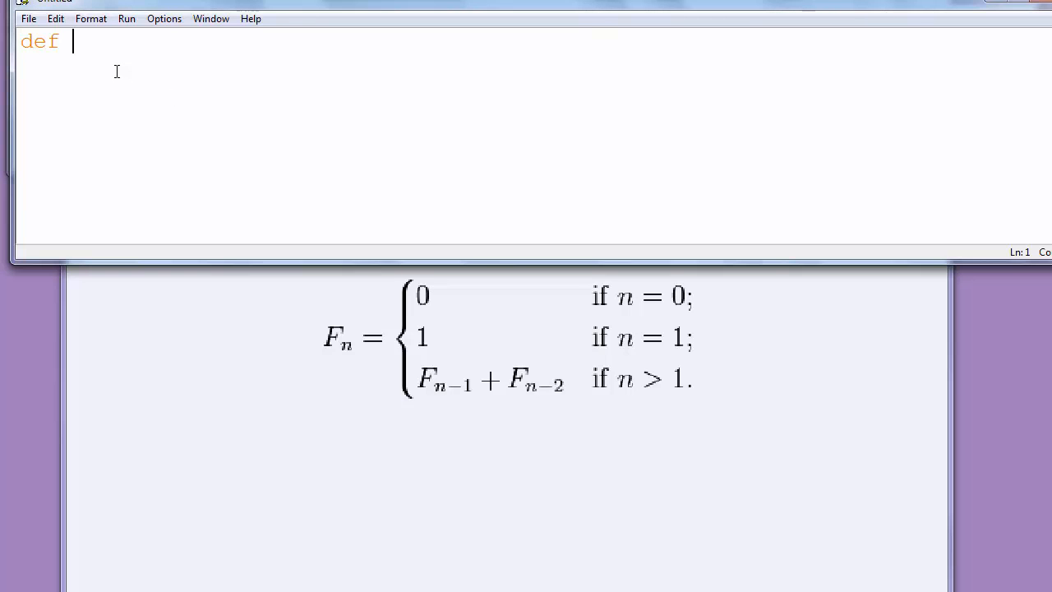
{"action": "type", "text": "fib)"}
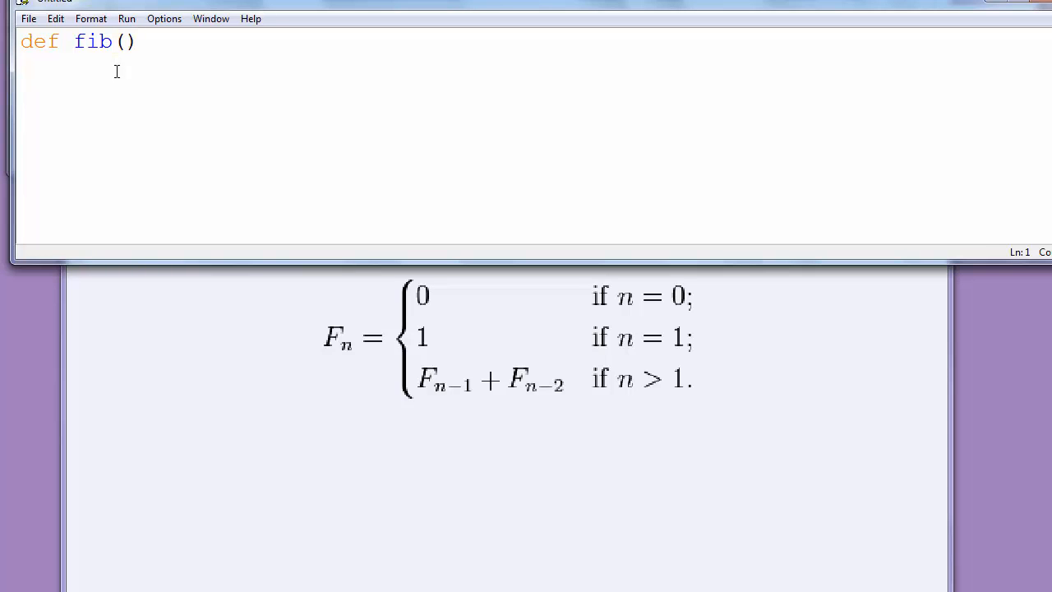
{"action": "type", "text": ":"}
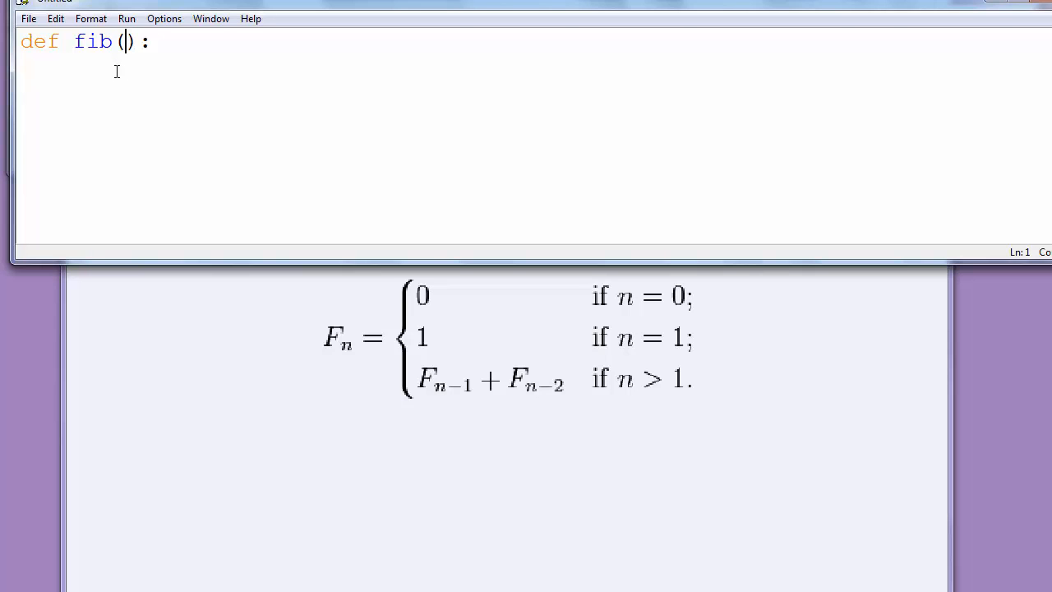
{"action": "mouse_move", "coordinate": [126, 19]}
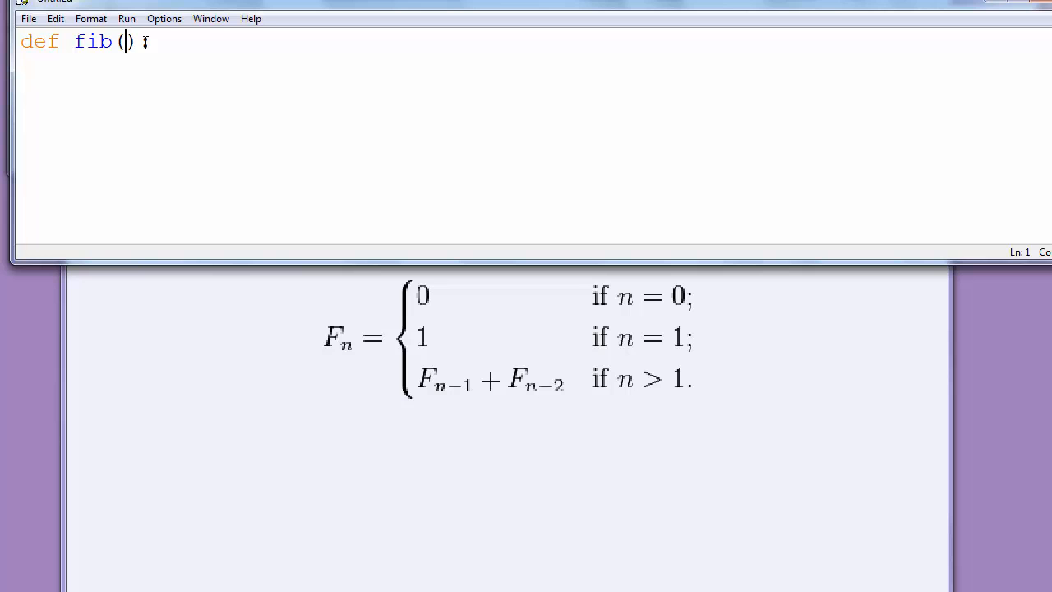
{"action": "type", "text": "n):"}
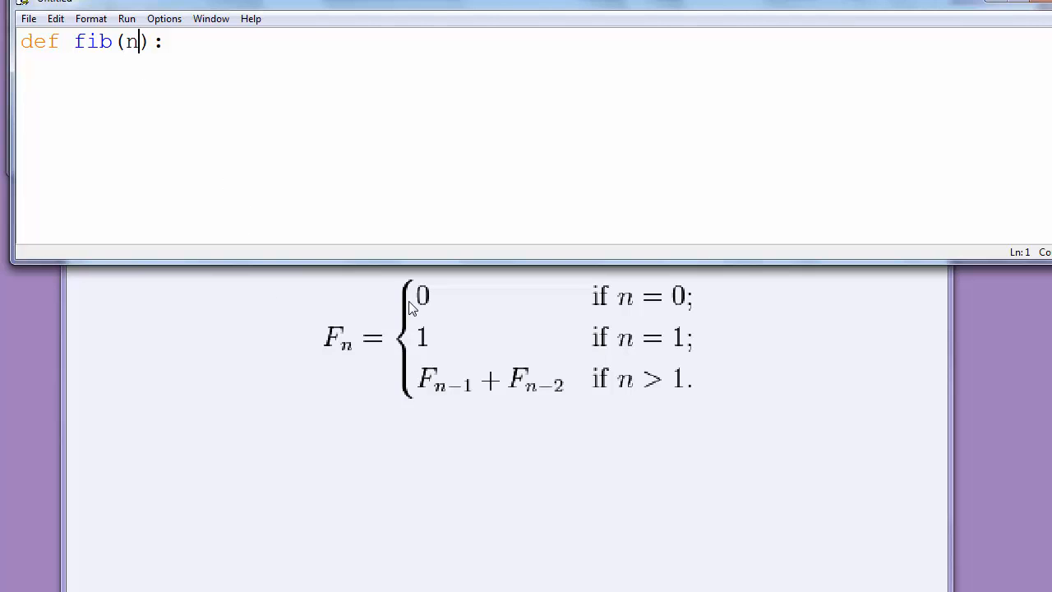
{"action": "mouse_move", "coordinate": [298, 62]}
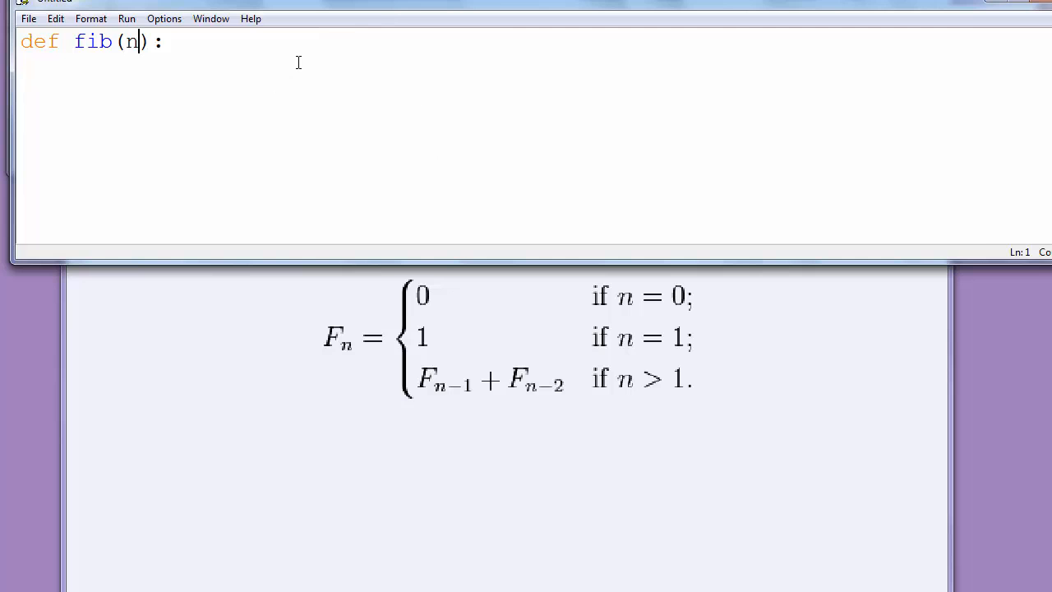
{"action": "key", "text": "enter"}
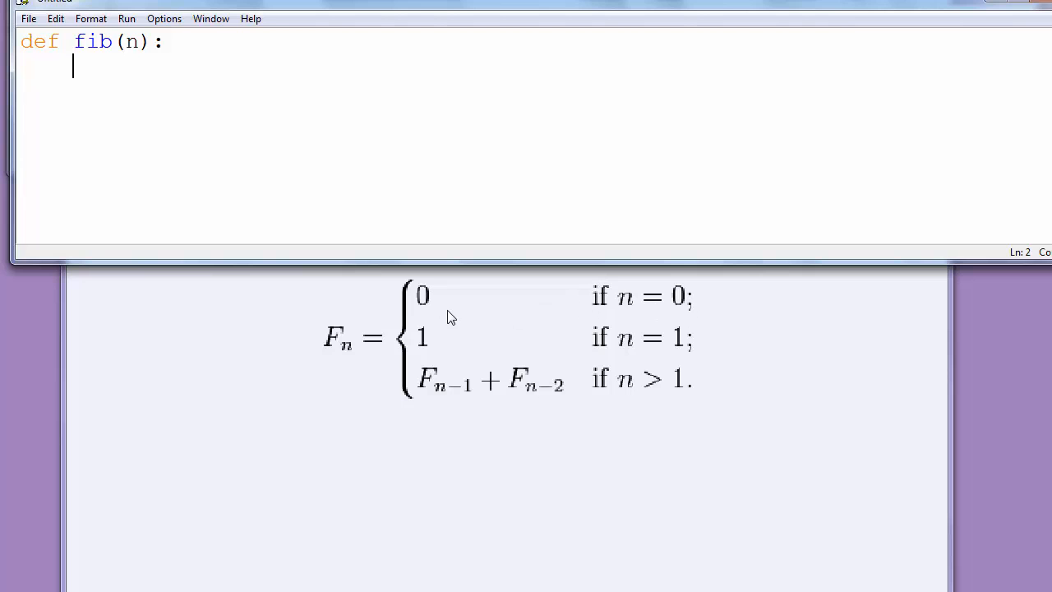
{"action": "mouse_move", "coordinate": [561, 310]}
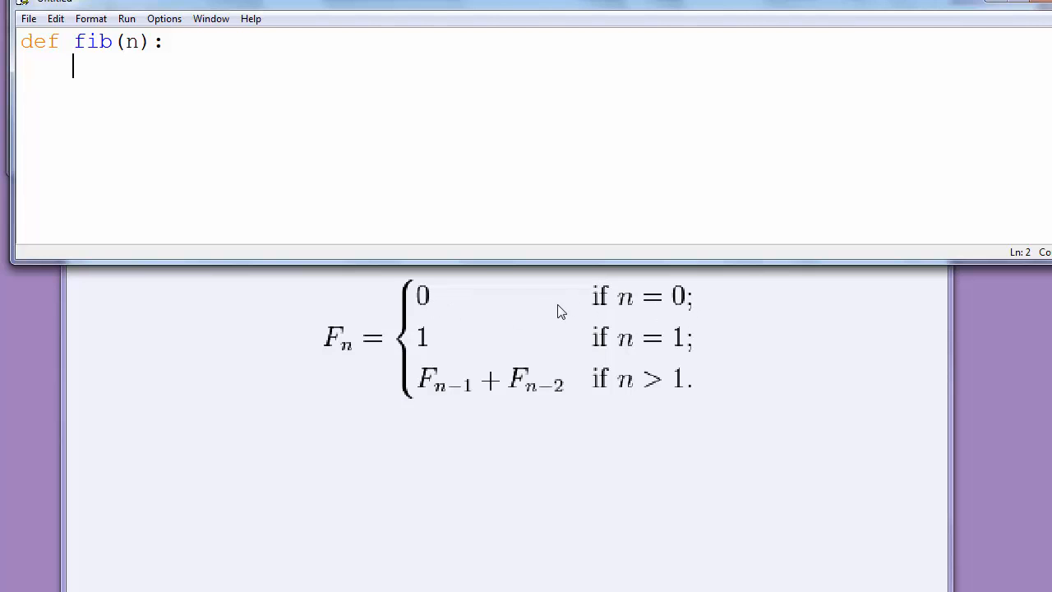
{"action": "mouse_move", "coordinate": [611, 306]}
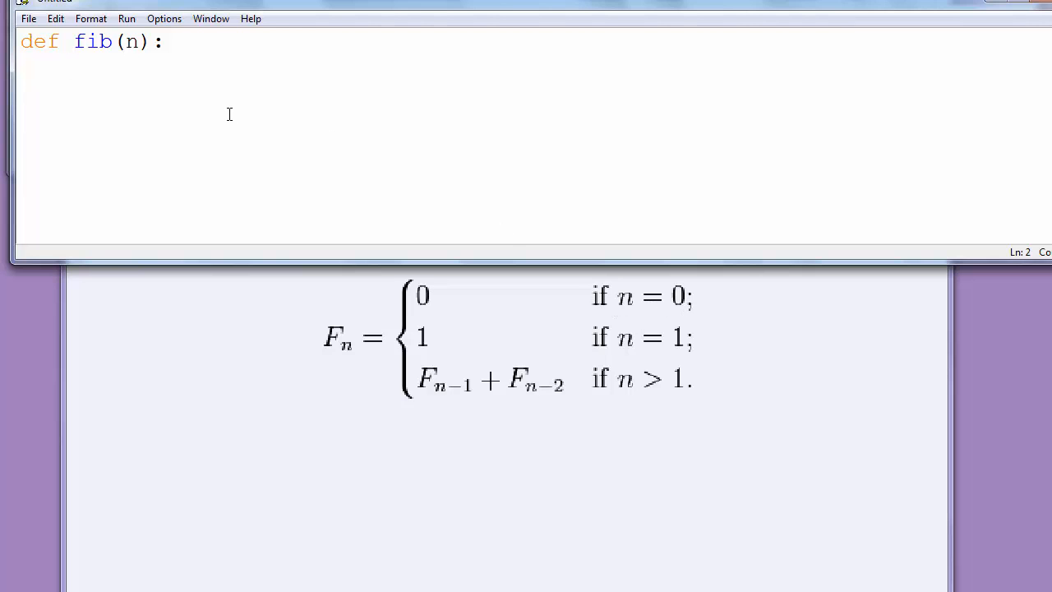
Type 'if n = 0: return 0' and fix the comparison to '=='.
{"action": "type", "text": "if n ="}
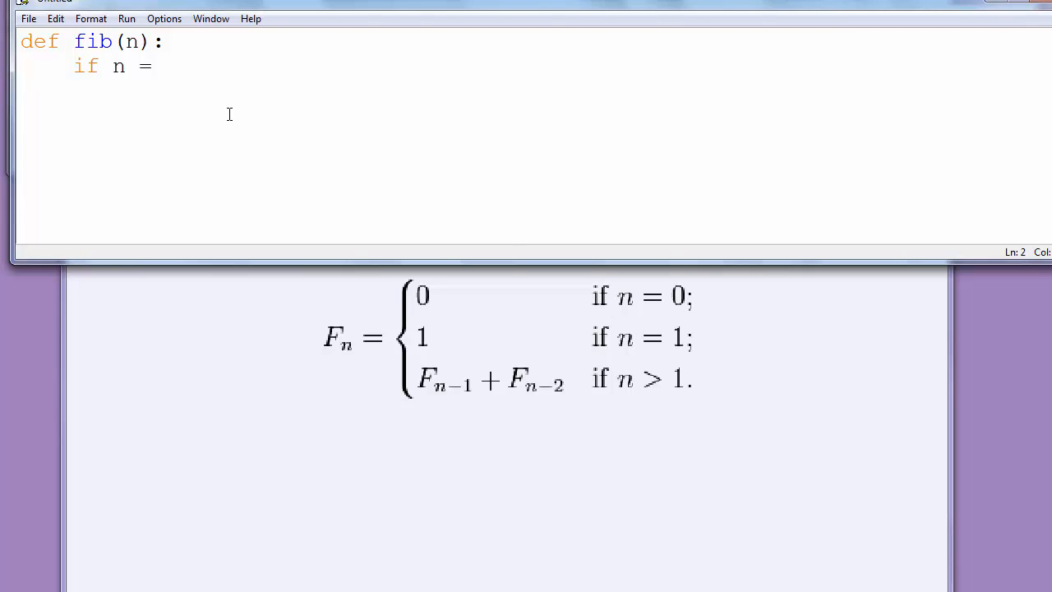
{"action": "type", "text": "0:"}
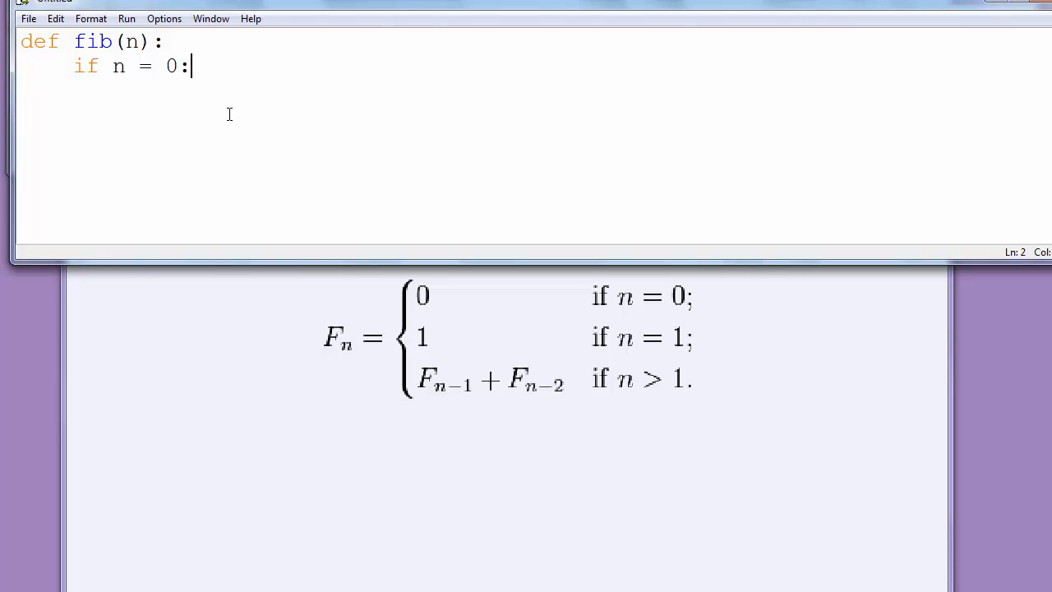
{"action": "type", "text": "\" \""}
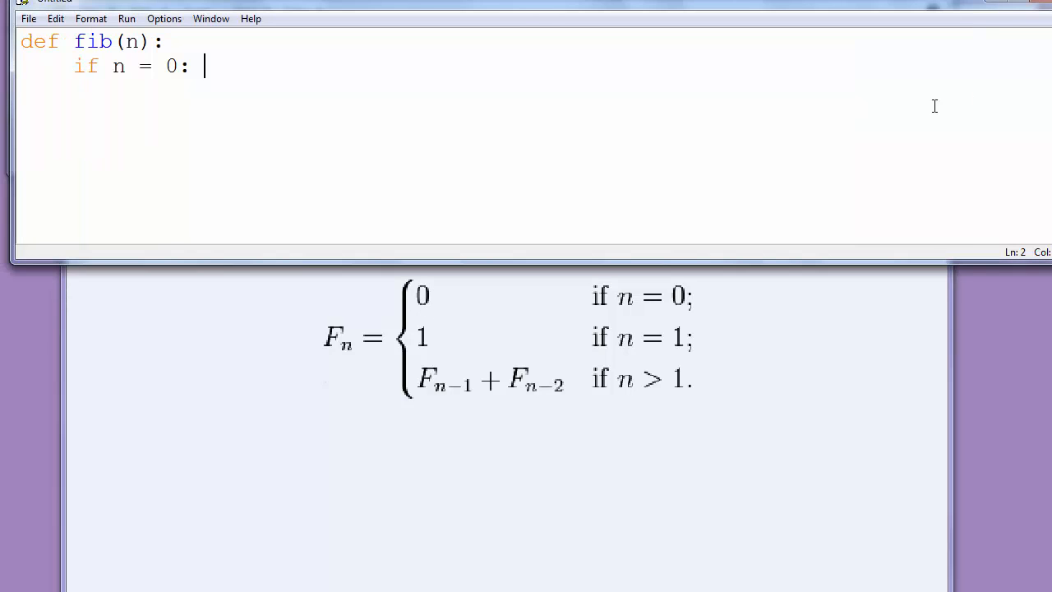
{"action": "type", "text": "return"}
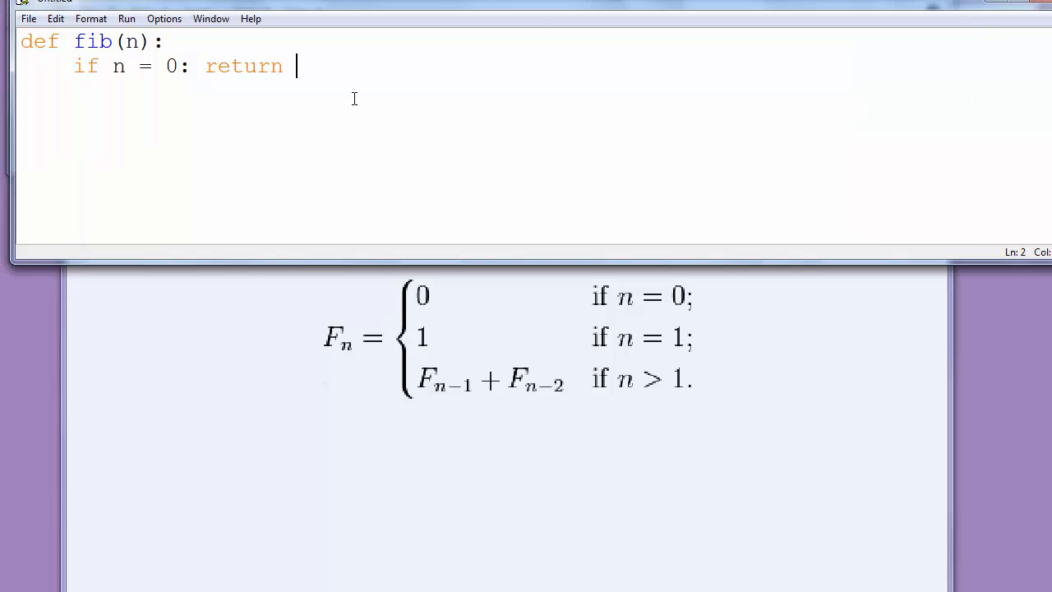
{"action": "type", "text": "0"}
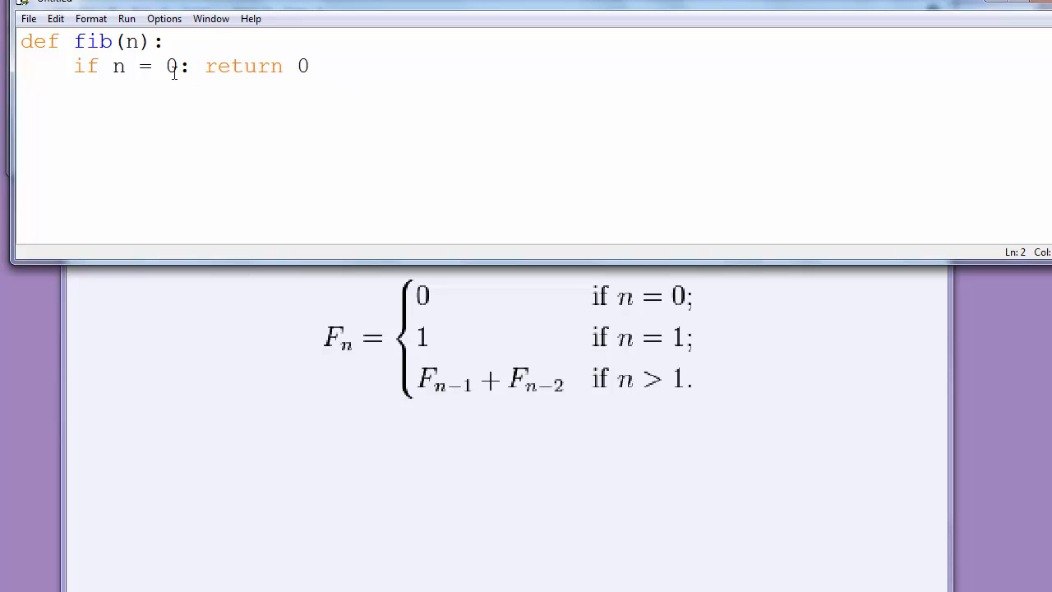
{"action": "double_click", "coordinate": [146, 65]}
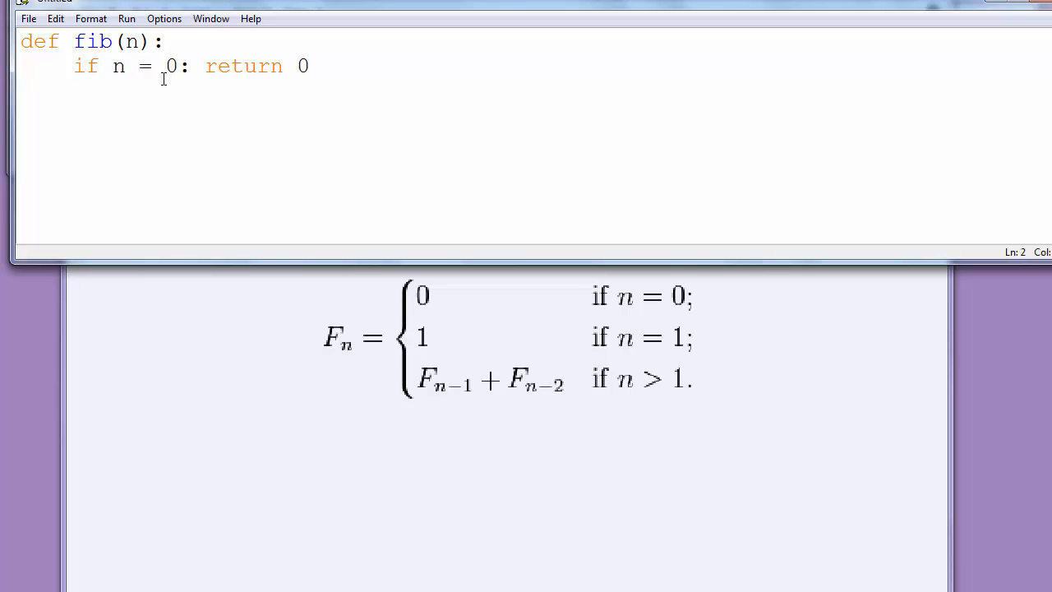
{"action": "type", "text": "="}
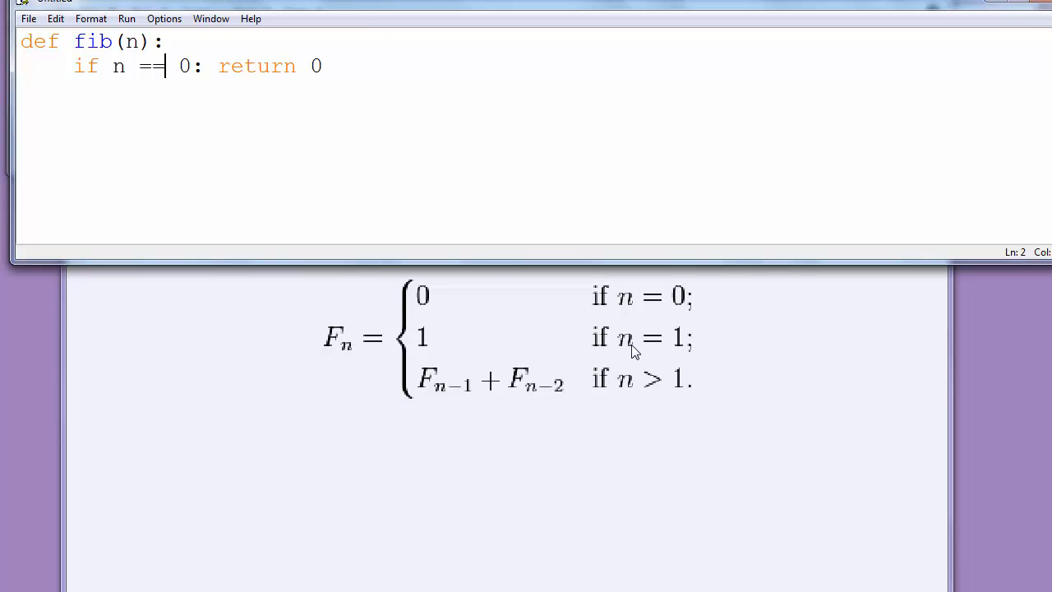
{"action": "mouse_move", "coordinate": [641, 349]}
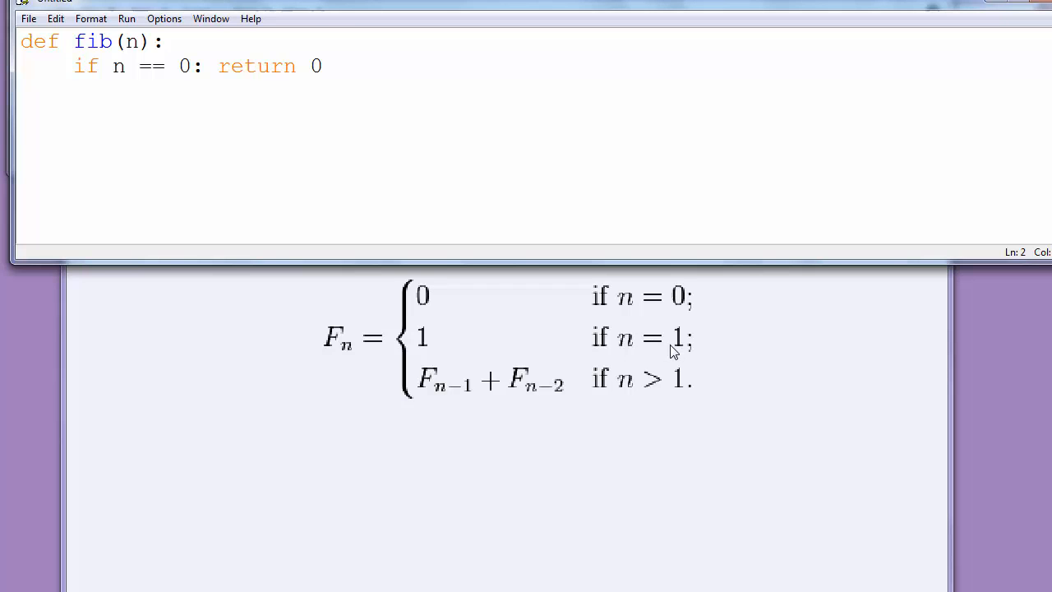
{"action": "mouse_move", "coordinate": [436, 335]}
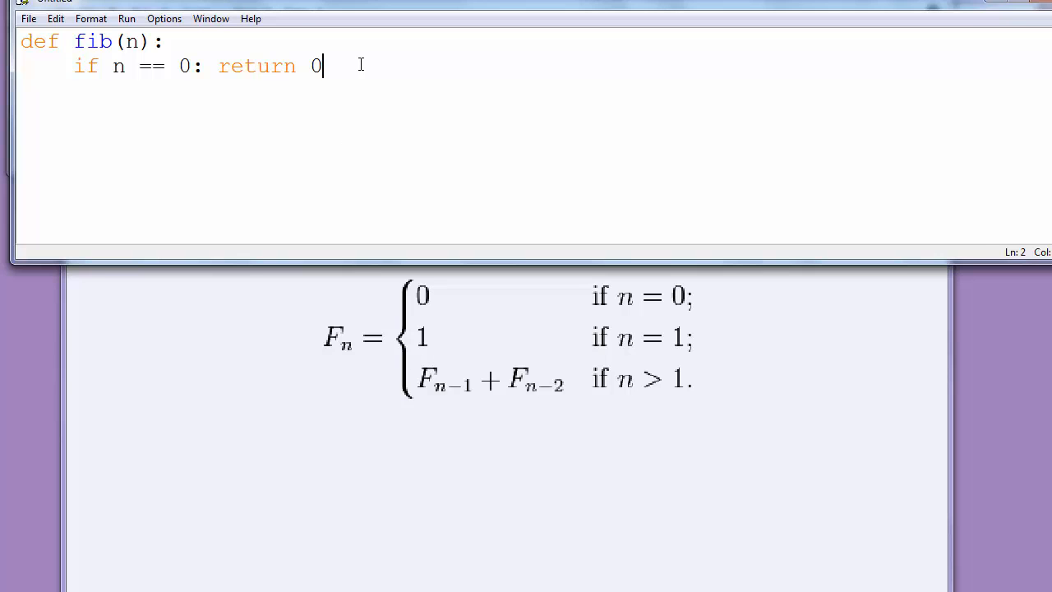
Add 'elif n == 1: return 1' and open a new indented line below.
{"action": "type", "text": "el"}
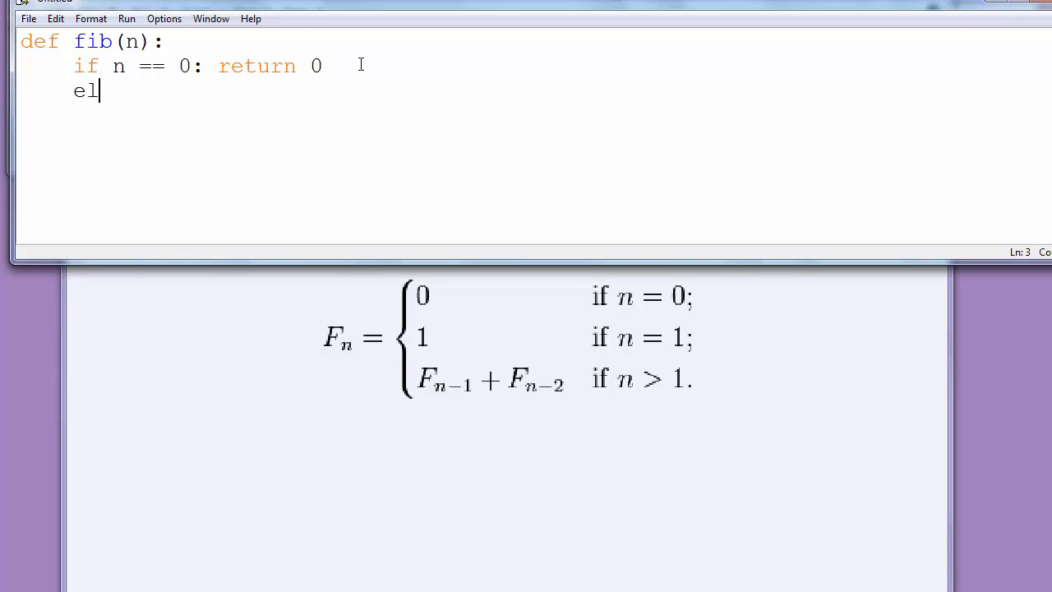
{"action": "type", "text": "if n"}
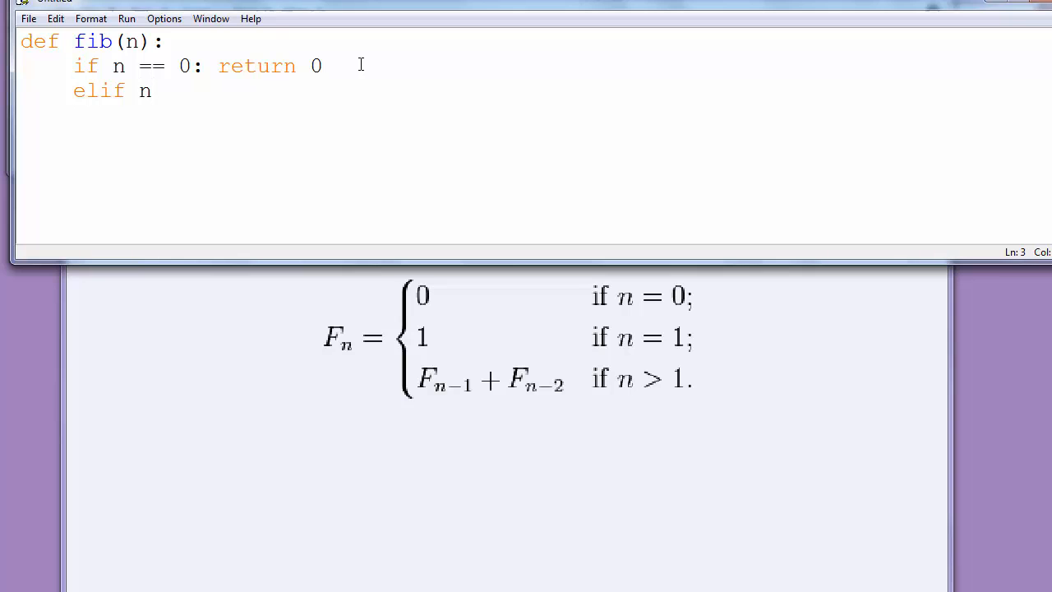
{"action": "type", "text": "=="}
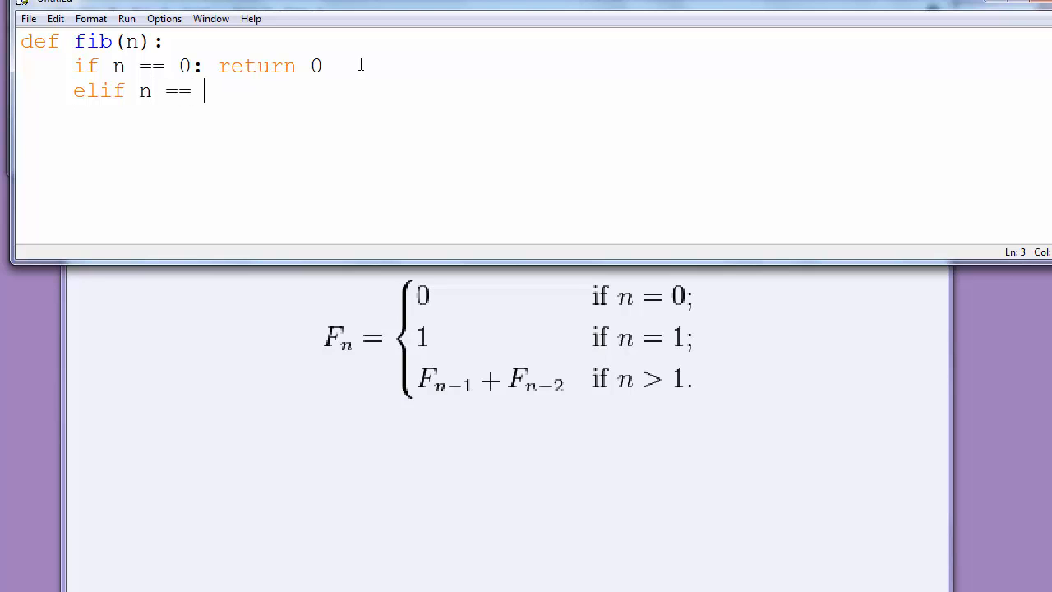
{"action": "type", "text": "1: retu"}
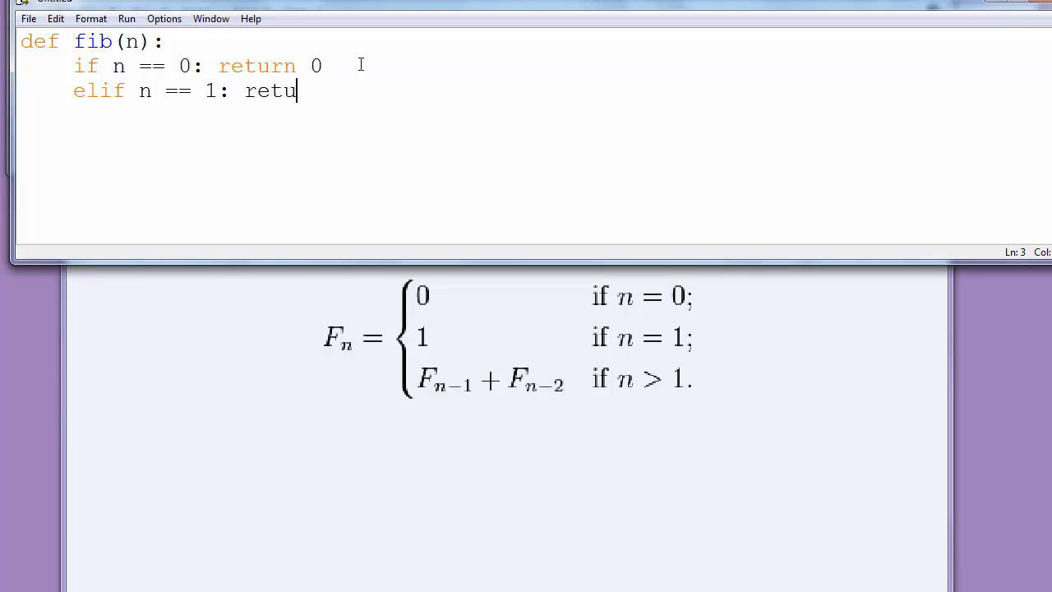
{"action": "type", "text": "rn 1"}
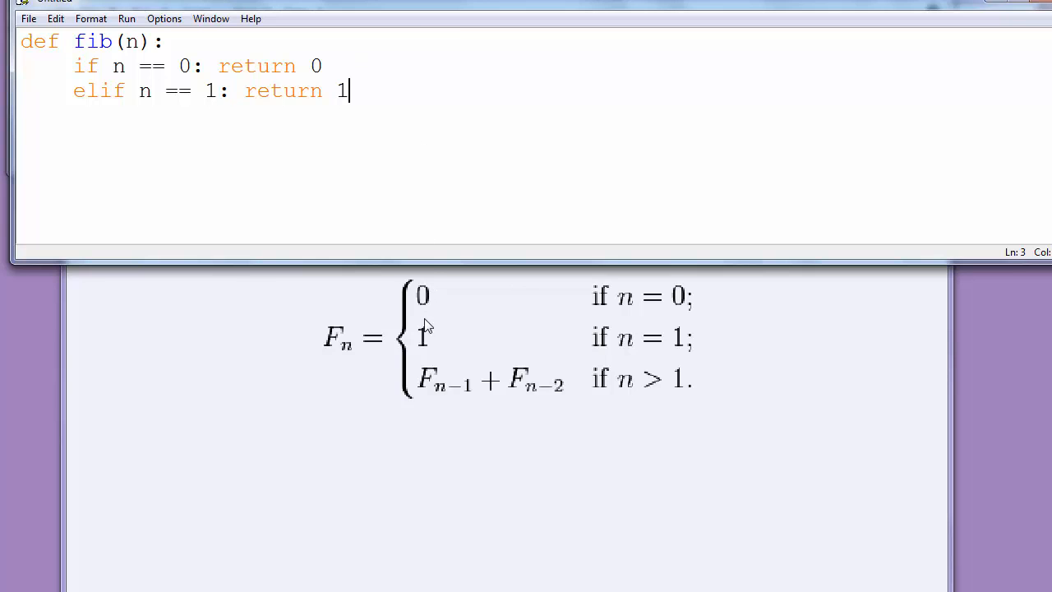
{"action": "key", "text": "enter"}
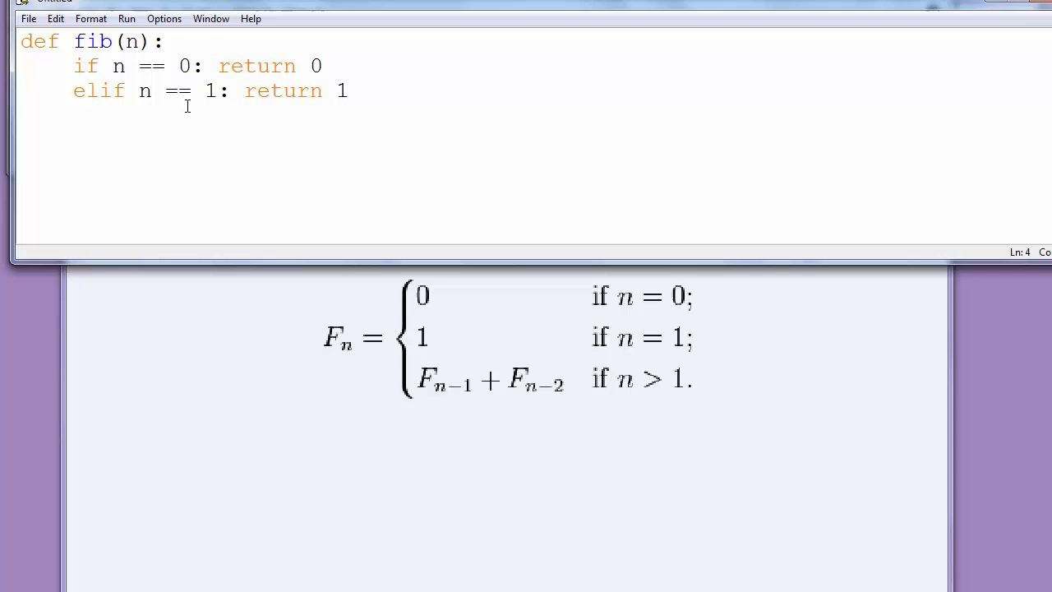
{"action": "key", "text": "enter"}
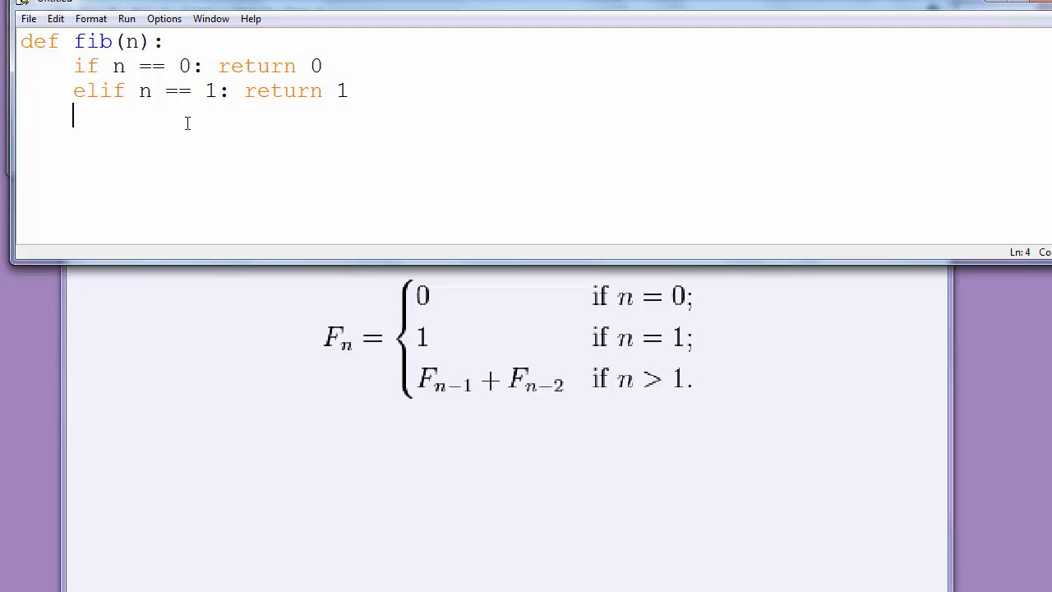
{"action": "mouse_move", "coordinate": [653, 386]}
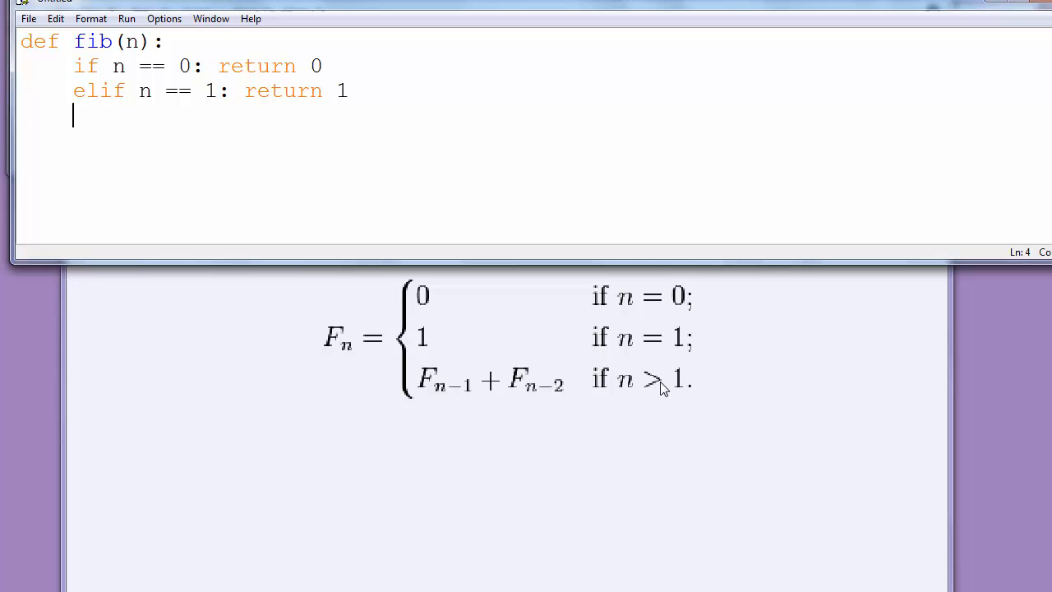
{"action": "mouse_move", "coordinate": [641, 390]}
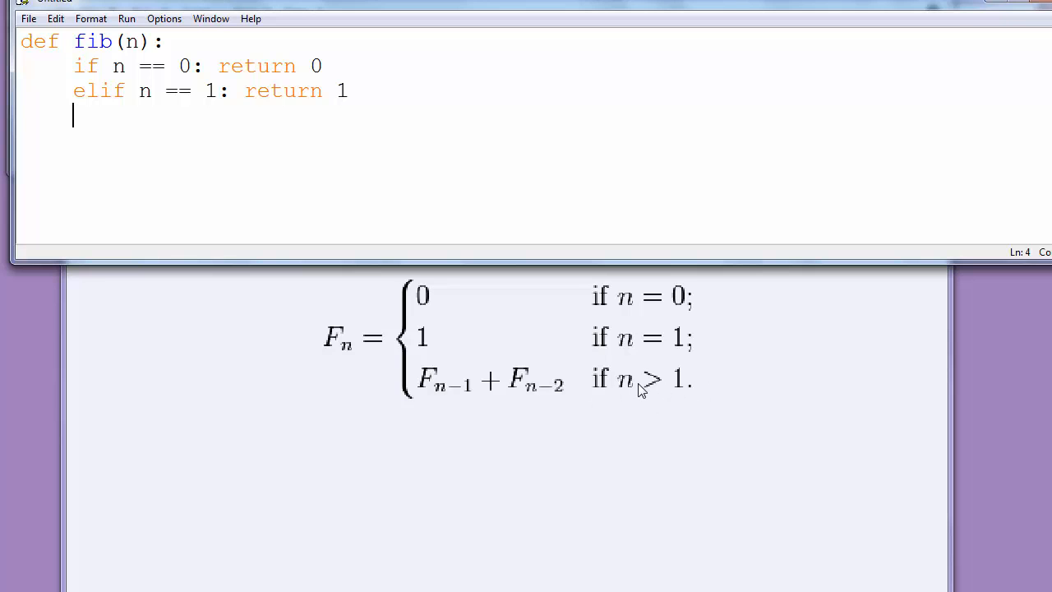
{"action": "mouse_move", "coordinate": [640, 397]}
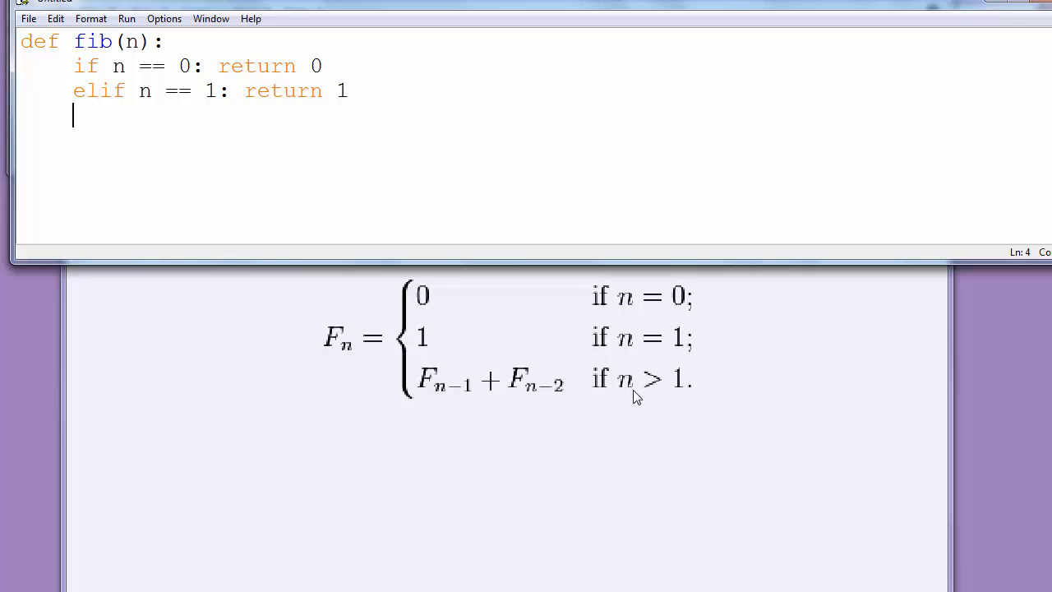
{"action": "mouse_move", "coordinate": [514, 390]}
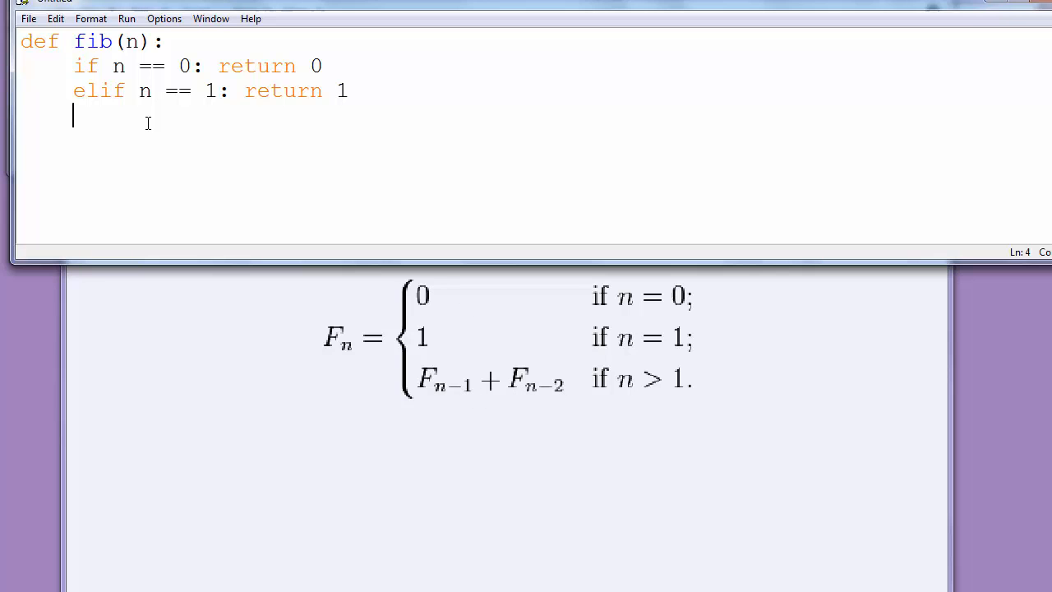
Type 'else: return' on line 4 and highlight 'fib(n' in the header.
{"action": "type", "text": "else"}
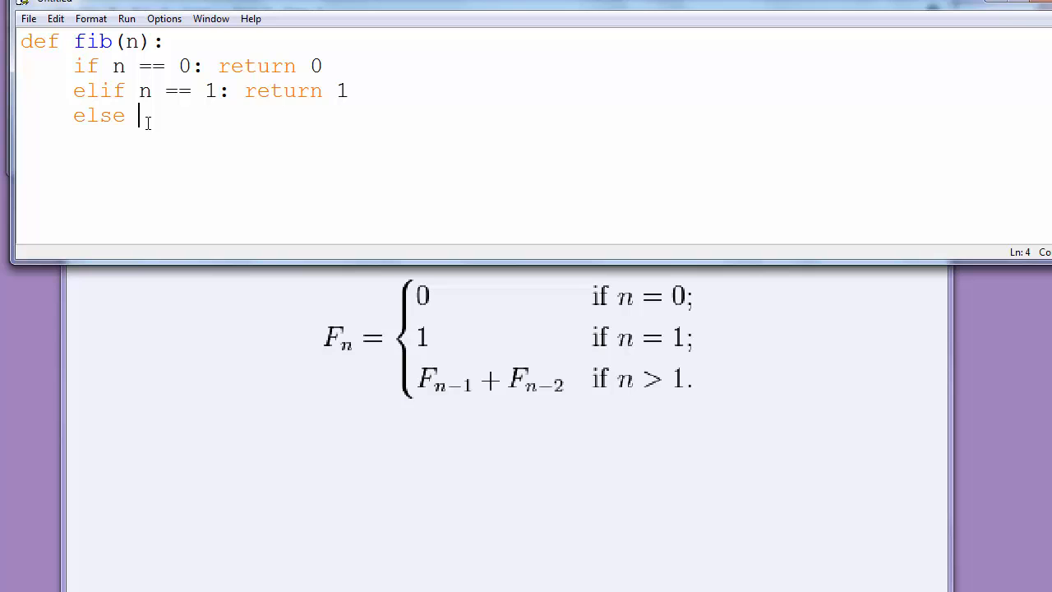
{"action": "type", "text": "retur"}
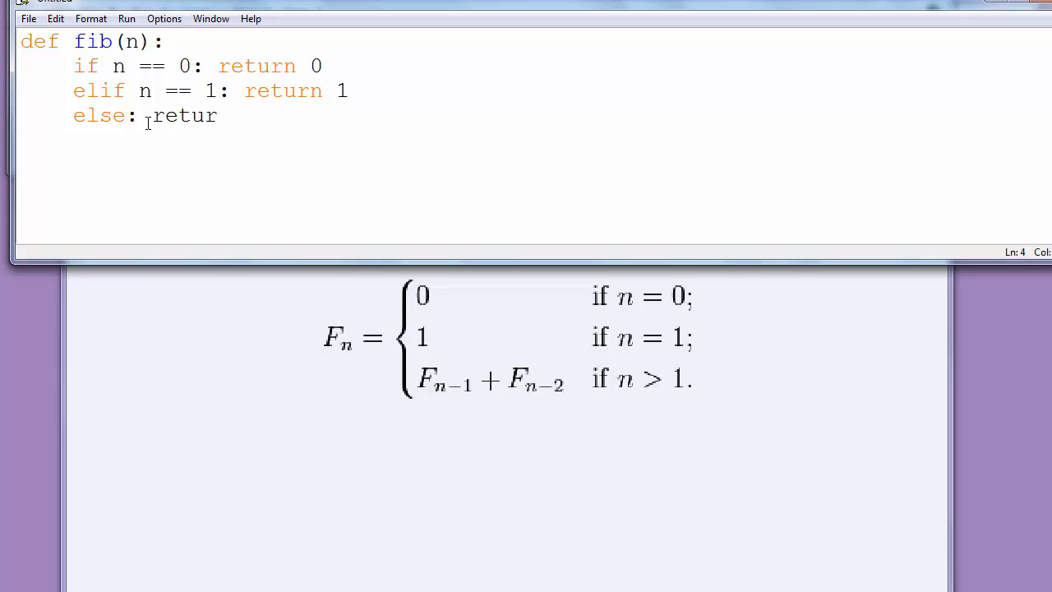
{"action": "type", "text": "n"}
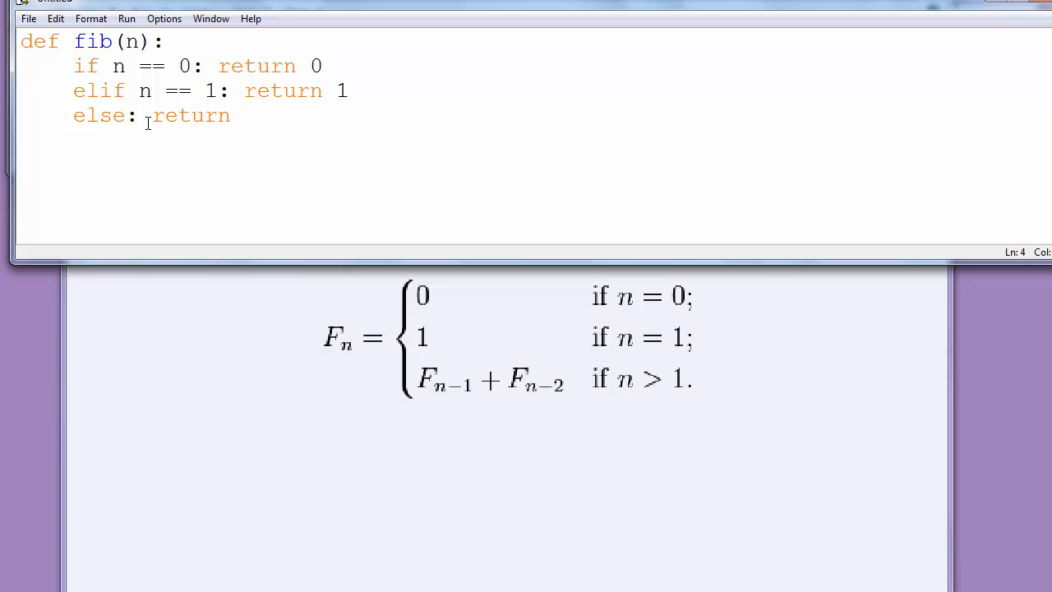
{"action": "type", "text": "\" \""}
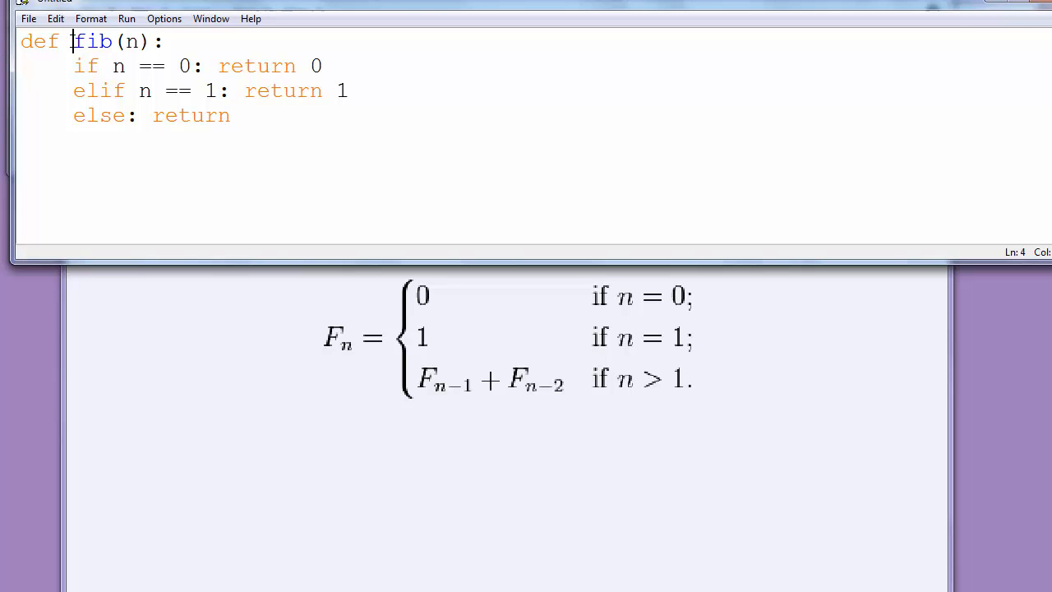
{"action": "left_click_drag", "start_coordinate": [72, 41], "coordinate": [141, 41]}
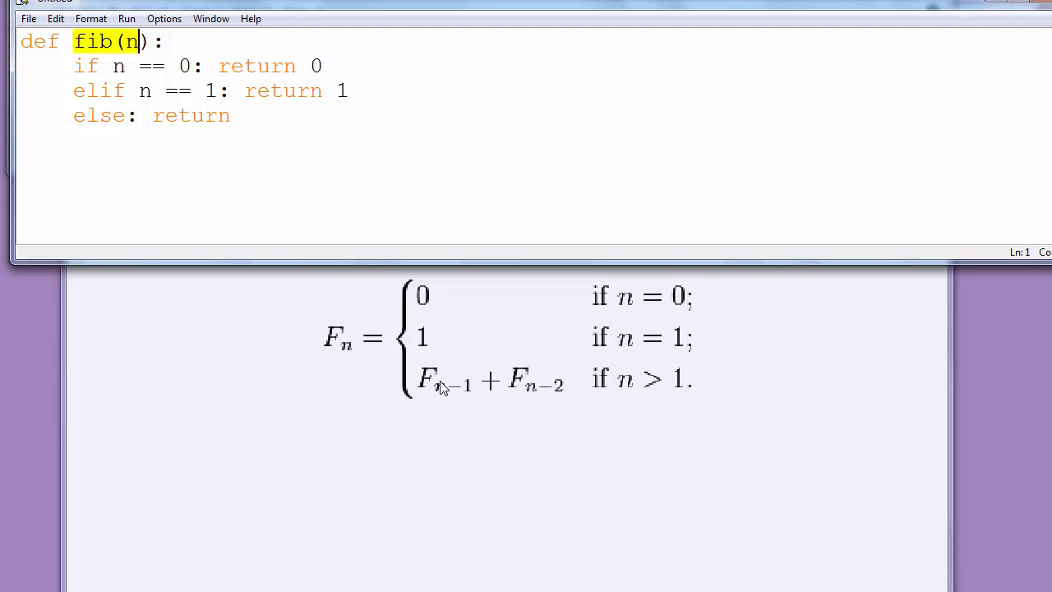
{"action": "mouse_move", "coordinate": [473, 380]}
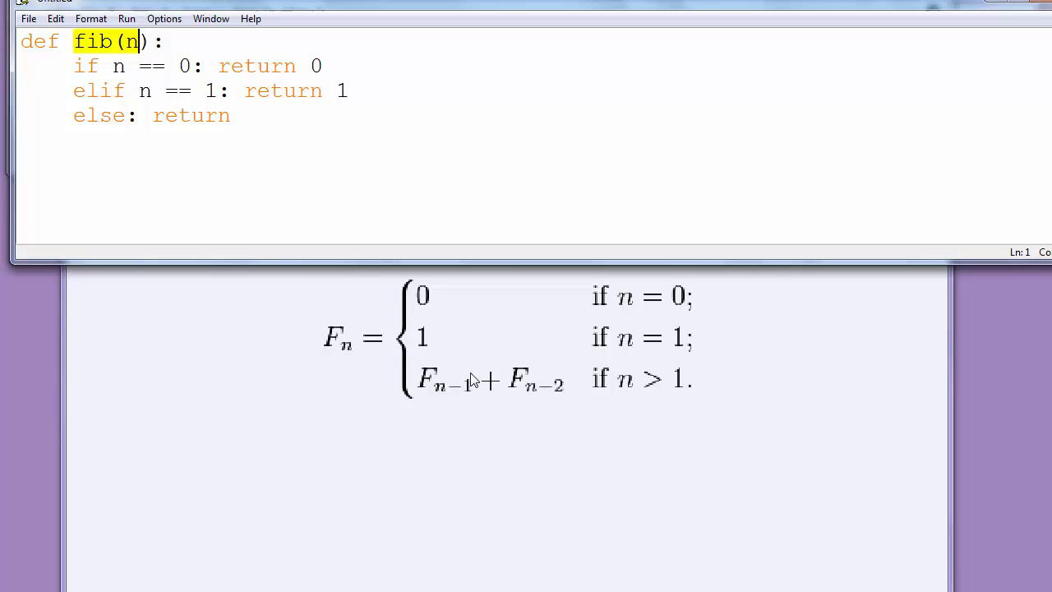
{"action": "mouse_move", "coordinate": [502, 404]}
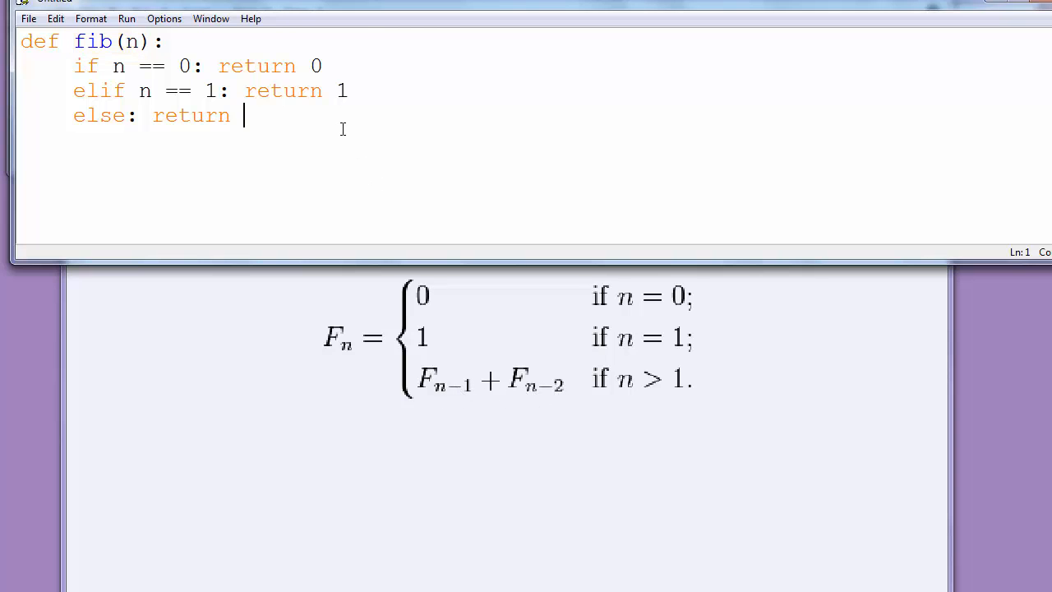
Type 'fib(n-1) + fib(n-2)' as the else branch's return value.
{"action": "type", "text": "f"}
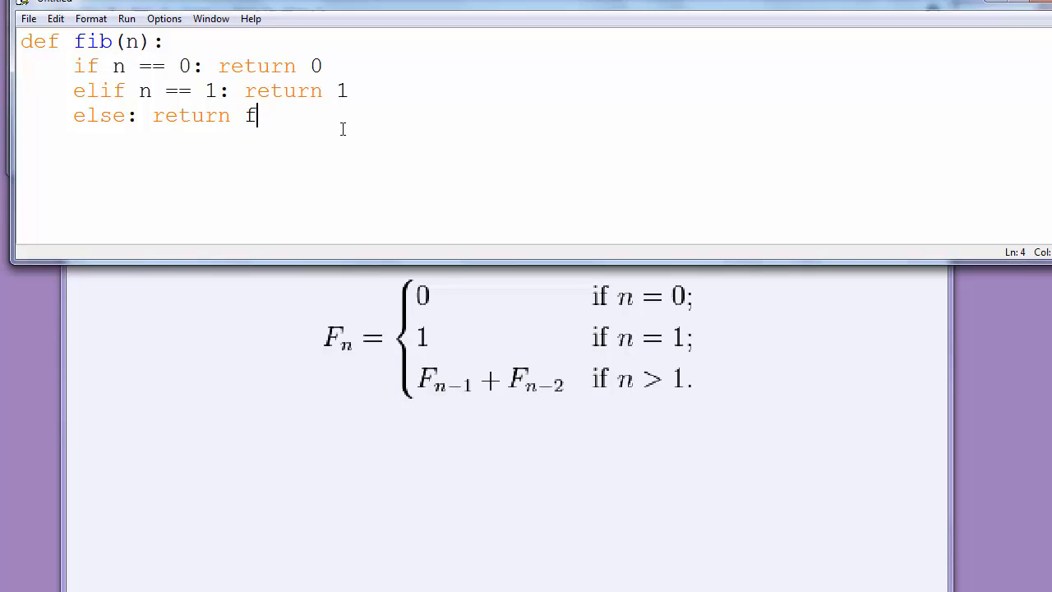
{"action": "type", "text": "ib("}
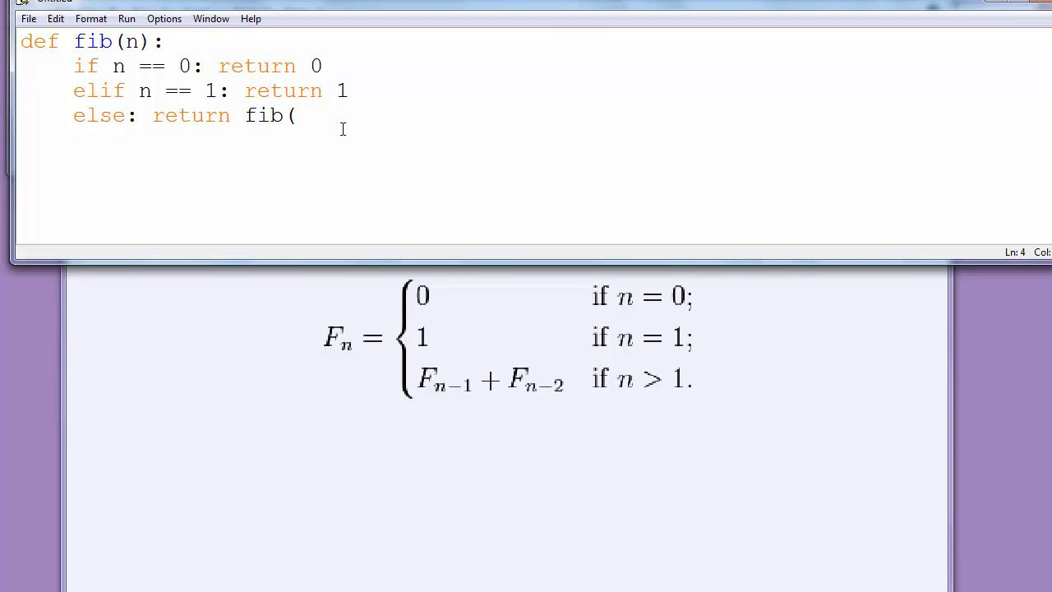
{"action": "type", "text": "n)"}
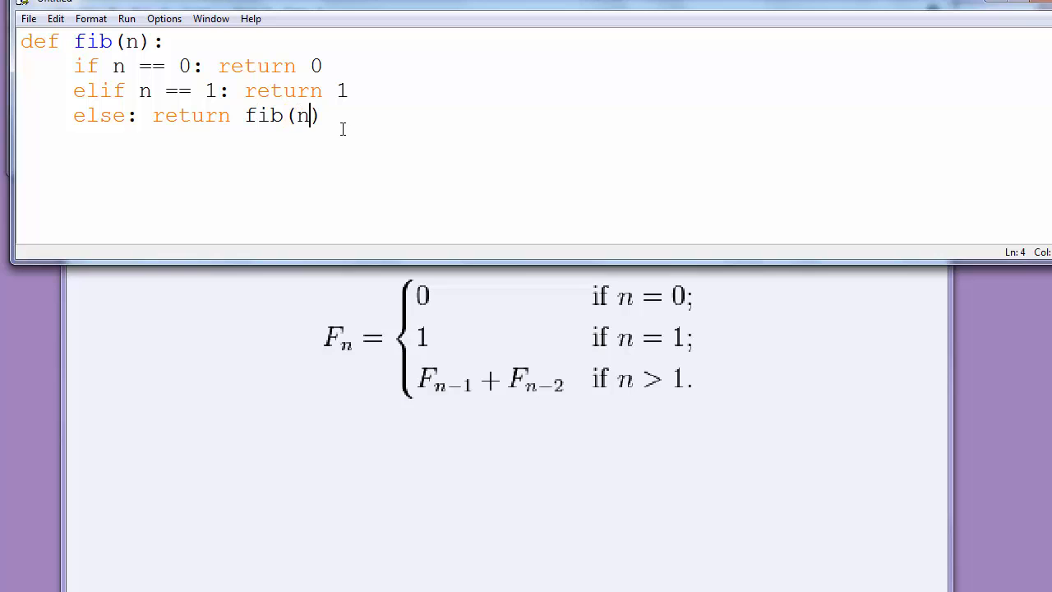
{"action": "type", "text": "-1"}
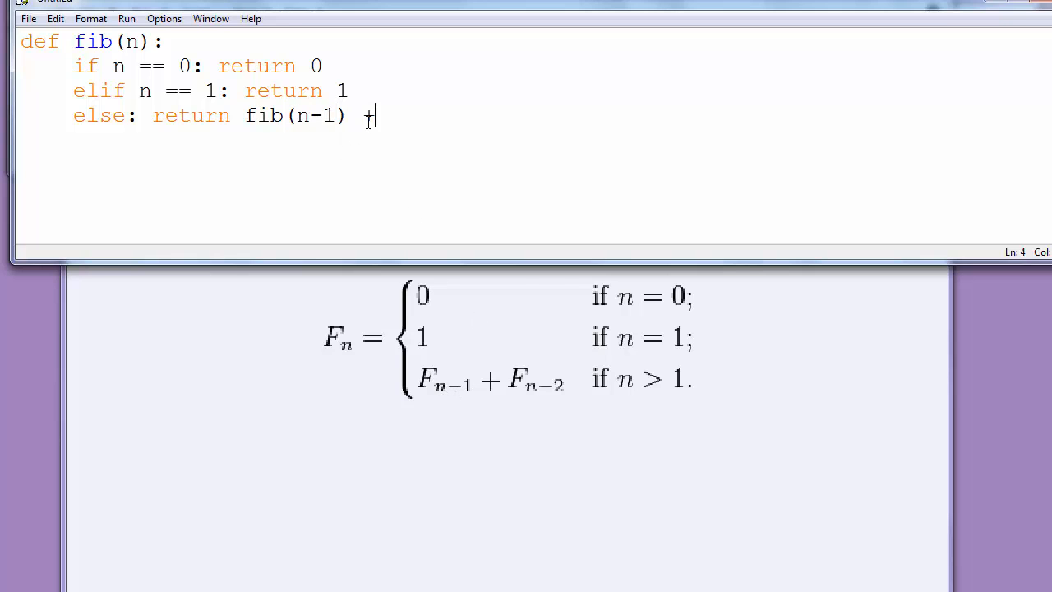
{"action": "type", "text": "fib(n"}
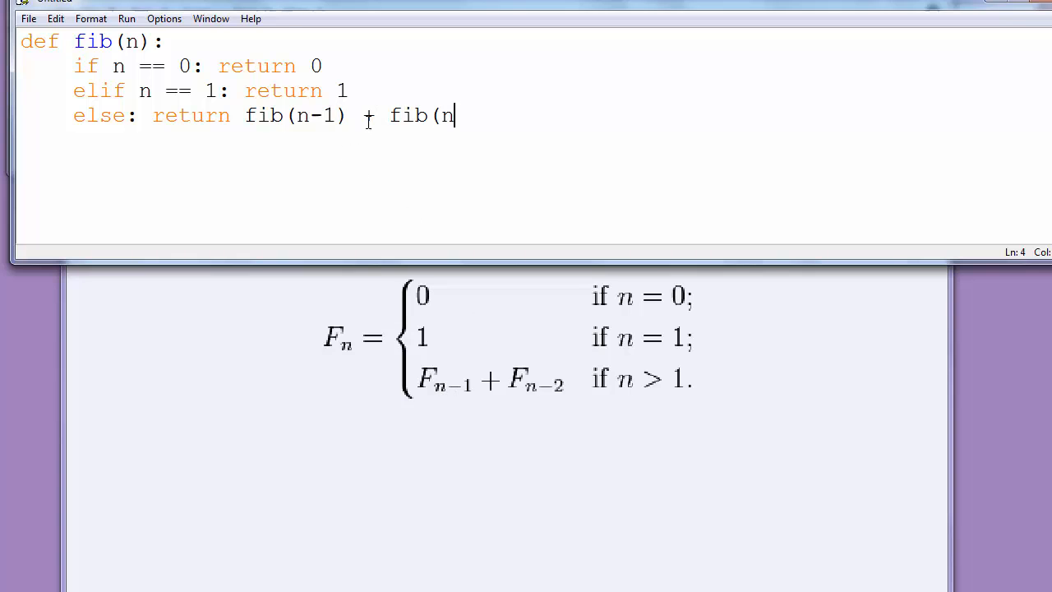
{"action": "type", "text": "-2)"}
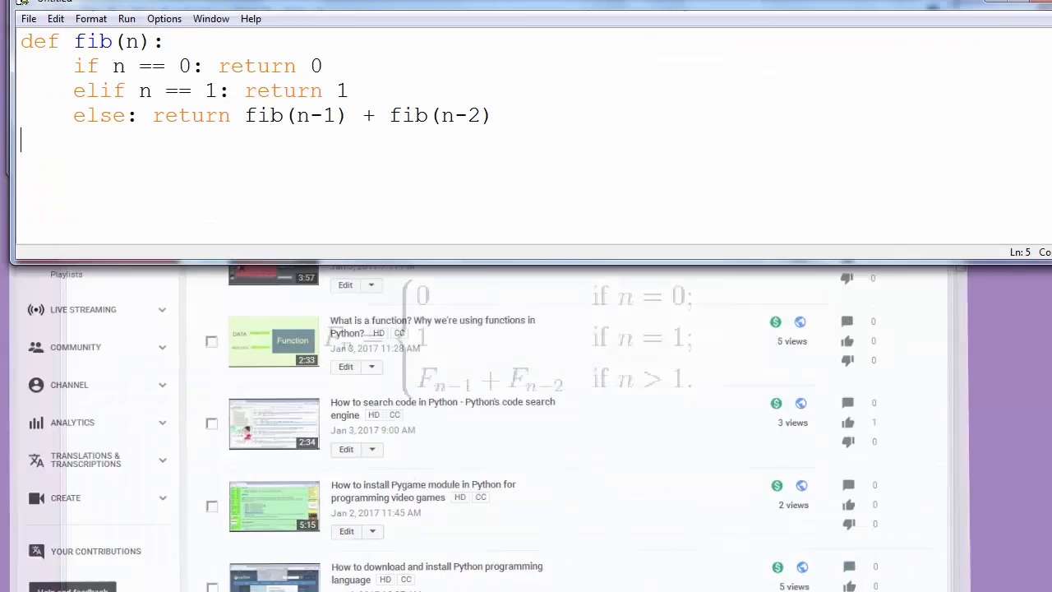
In Firefox, select the python.org 'Fibonacci series up to n' code sample.
{"action": "left_click", "coordinate": [17, 588]}
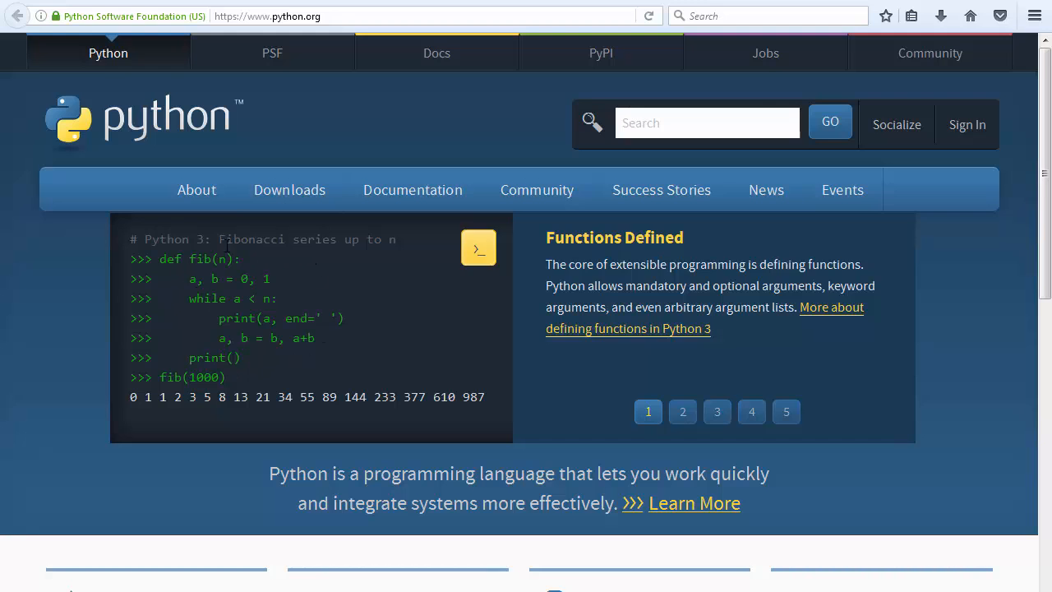
{"action": "left_click_drag", "start_coordinate": [220, 239], "coordinate": [345, 320]}
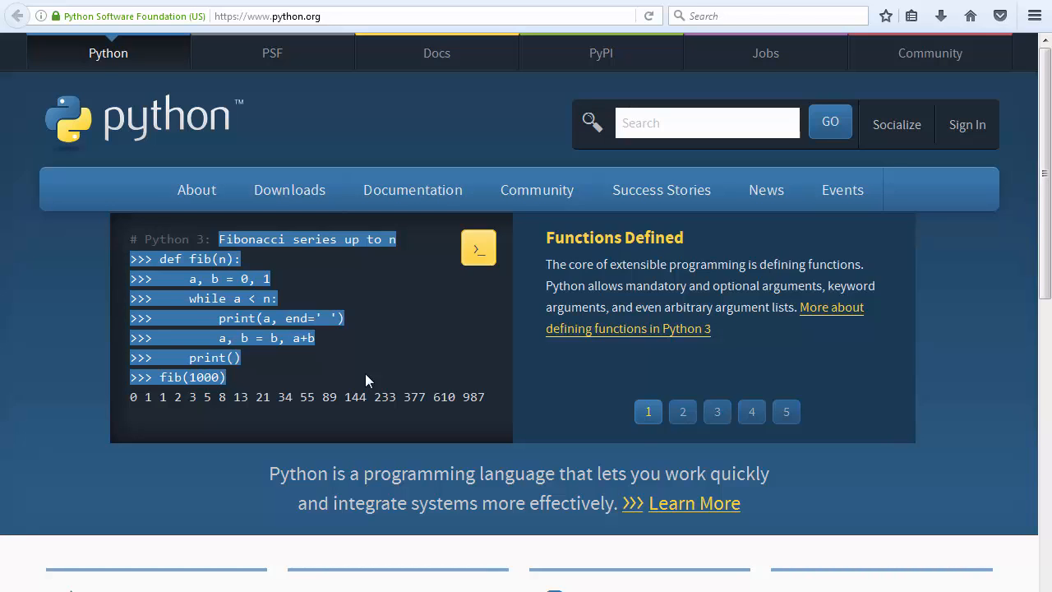
{"action": "mouse_move", "coordinate": [227, 356]}
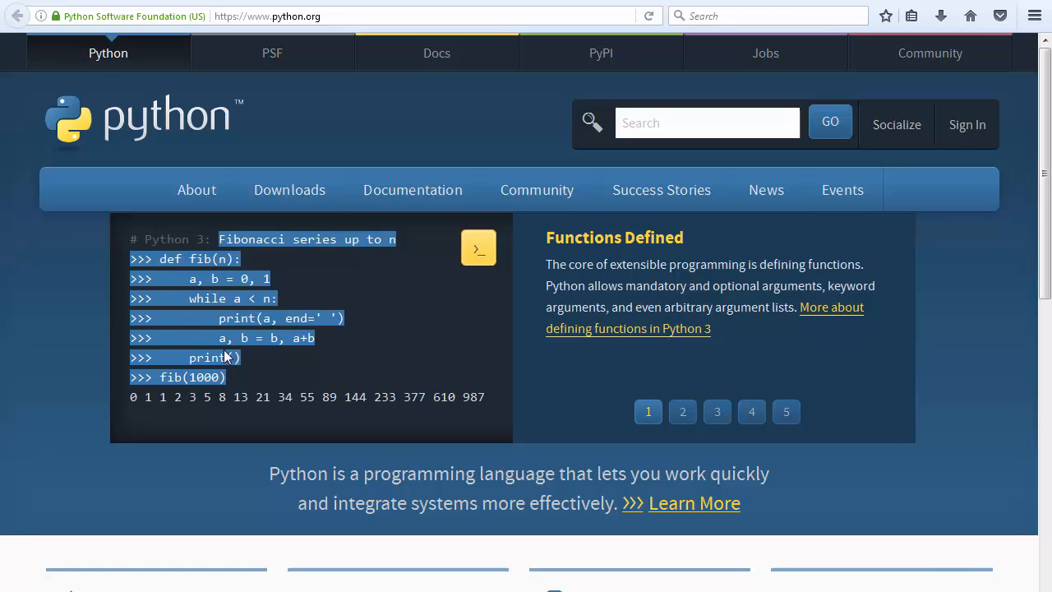